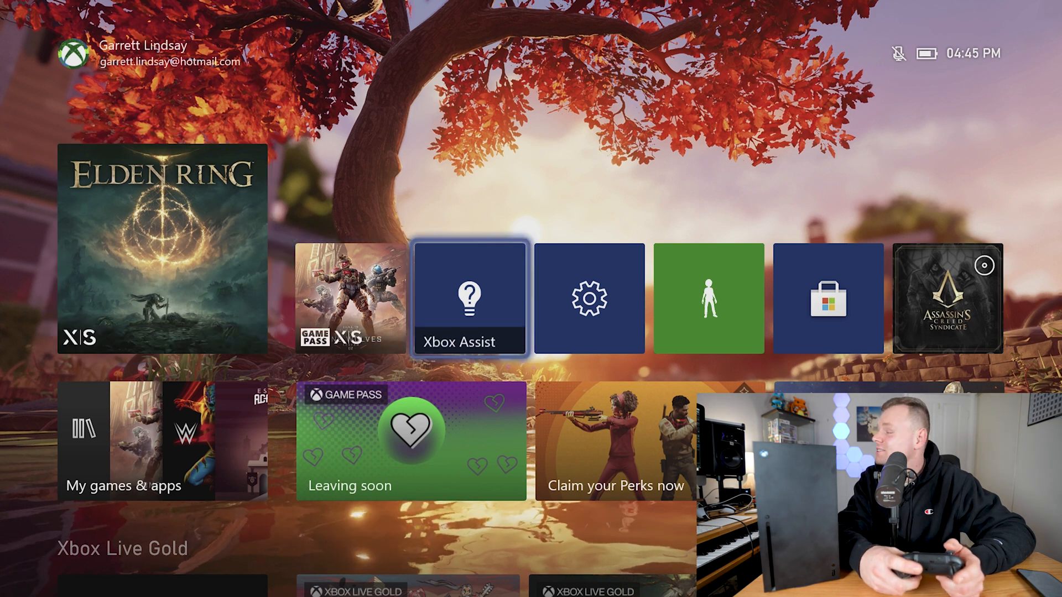
Step: Set Grounded Backyard Sunset as the dynamic background under Personalisation
{"action": "left_click", "coordinate": [589, 300]}
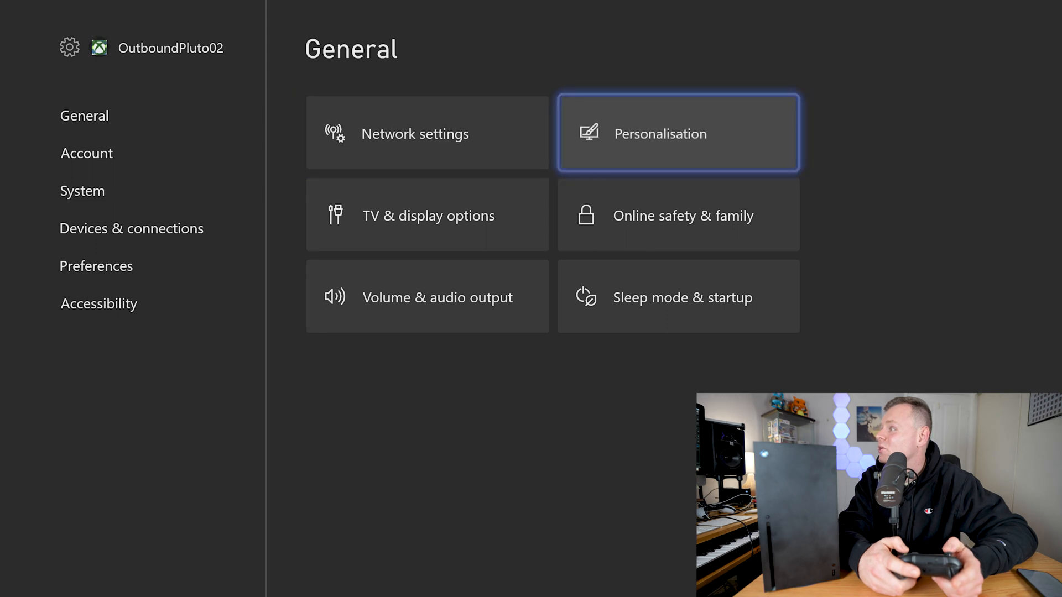
{"action": "left_click", "coordinate": [677, 133]}
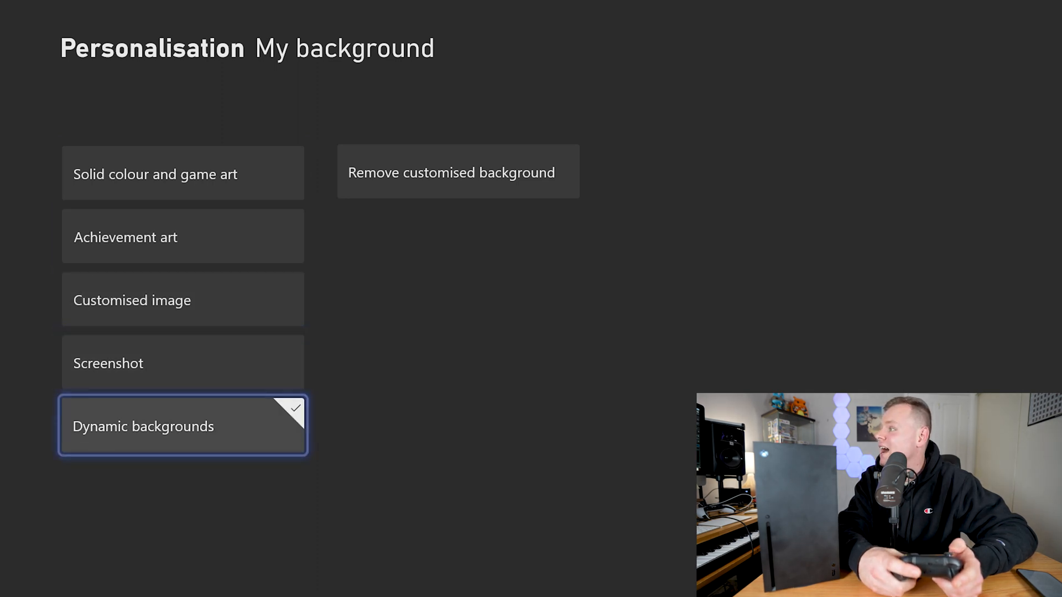
{"action": "left_click", "coordinate": [182, 425]}
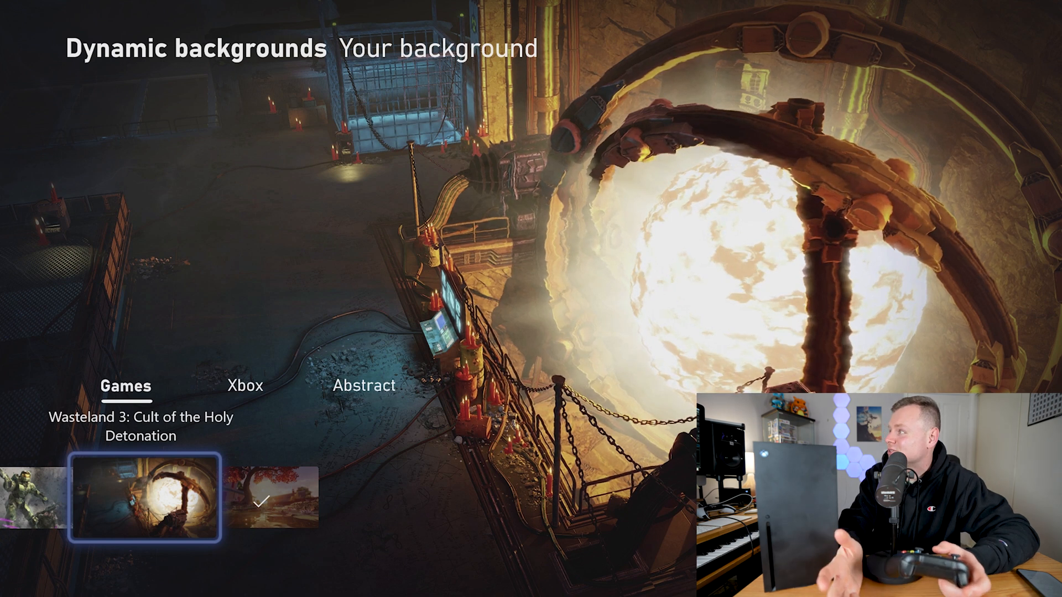
{"action": "left_click", "coordinate": [274, 498]}
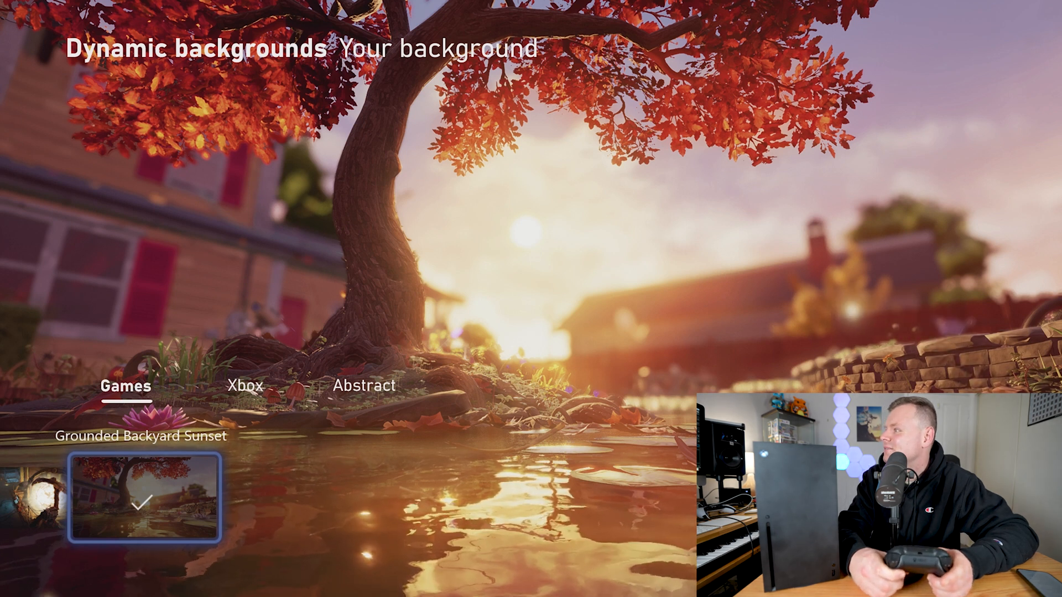
Step: Browse the Games and Xbox background categories, then return to General settings
{"action": "left_click", "coordinate": [124, 386]}
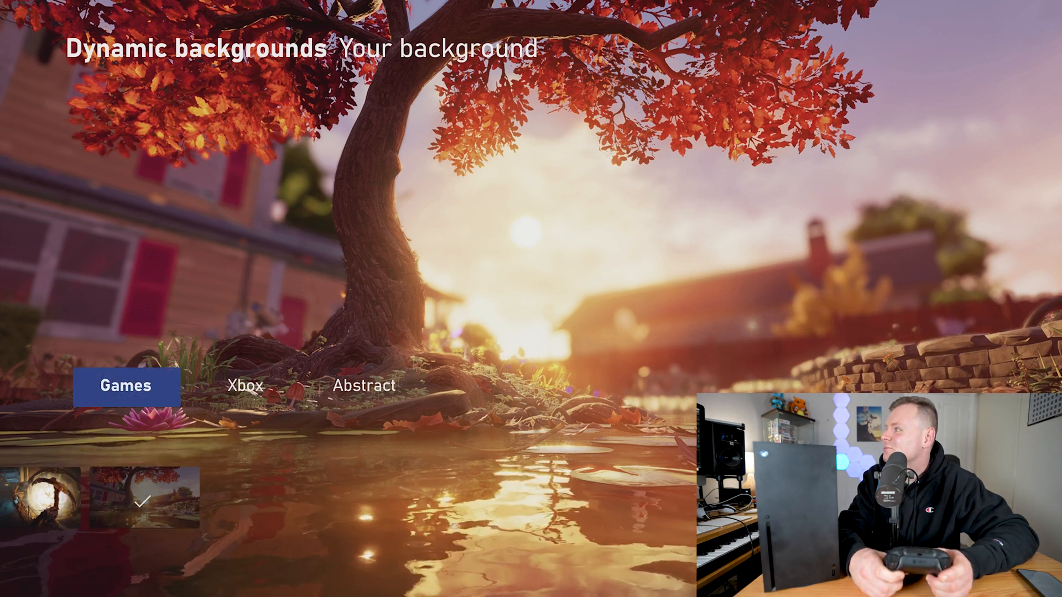
{"action": "left_click", "coordinate": [245, 386]}
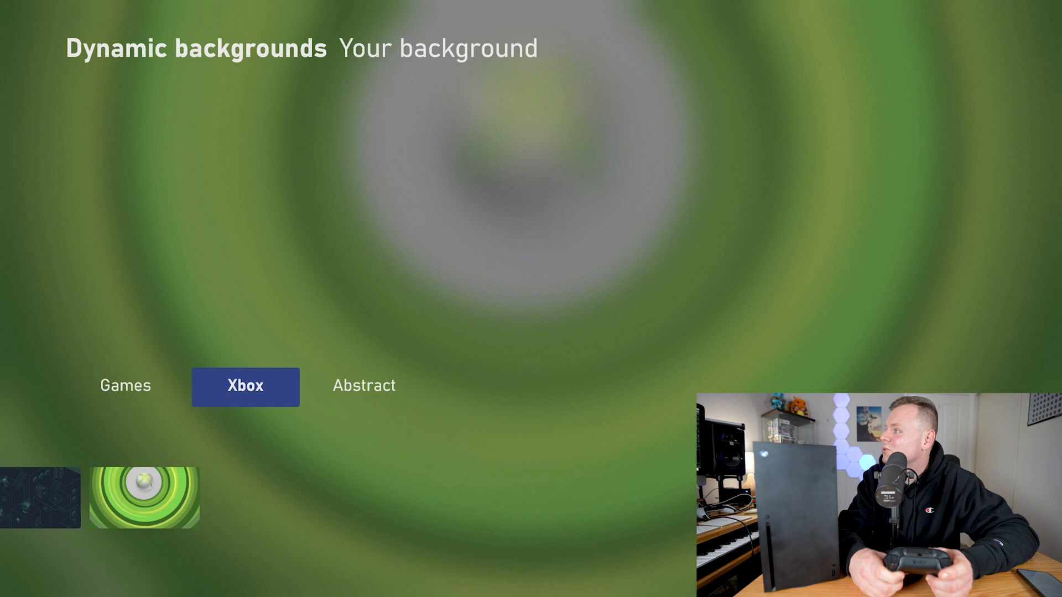
{"action": "left_click", "coordinate": [364, 385]}
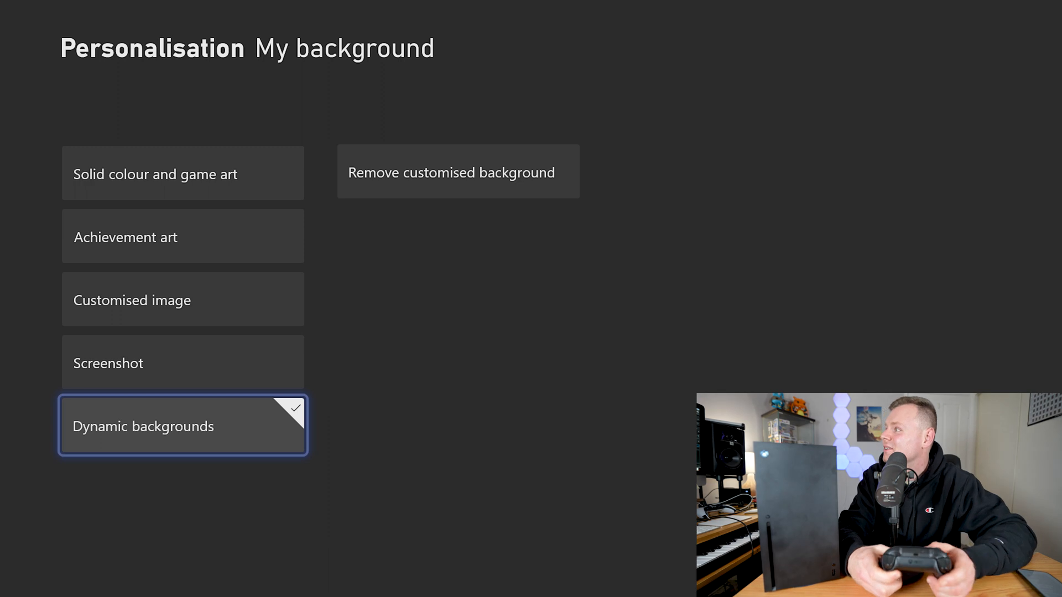
{"action": "key", "text": "Escape"}
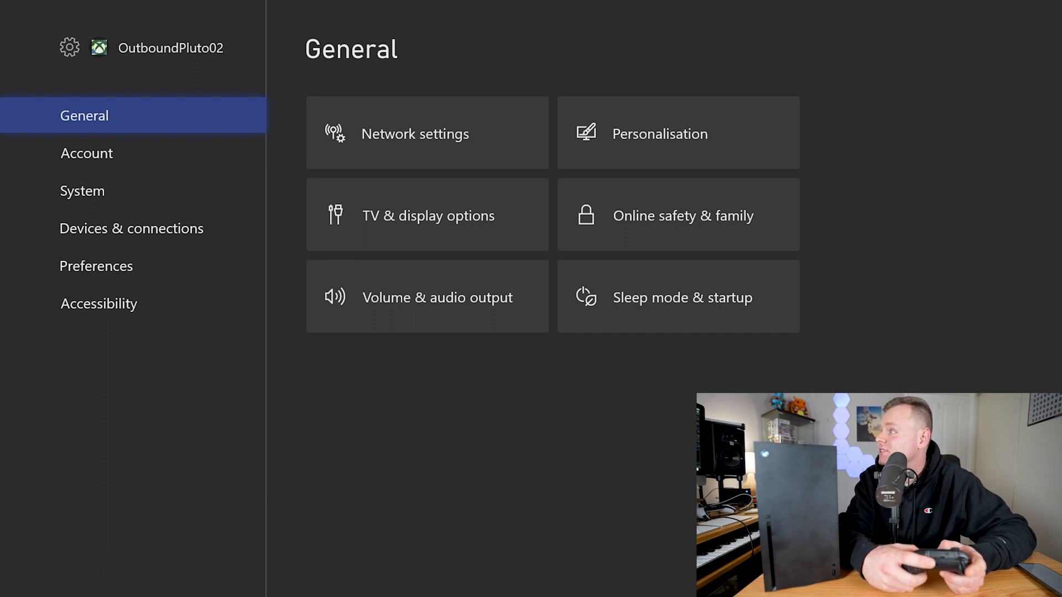
Step: Review Profile 1's B button mapping under Accessibility without changes, then open Devices & connections
{"action": "left_click", "coordinate": [98, 304]}
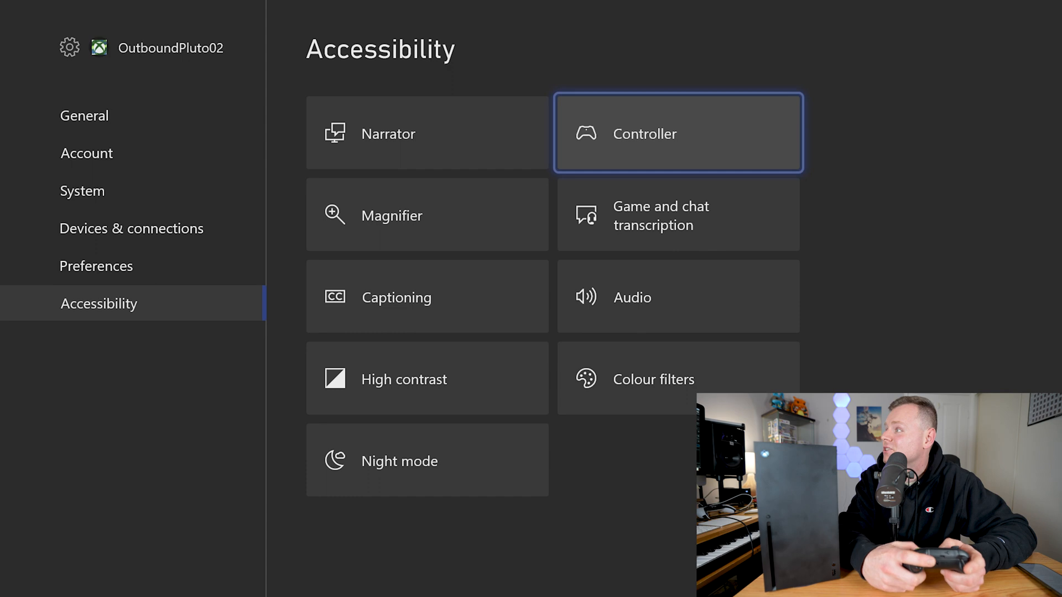
{"action": "left_click", "coordinate": [677, 133]}
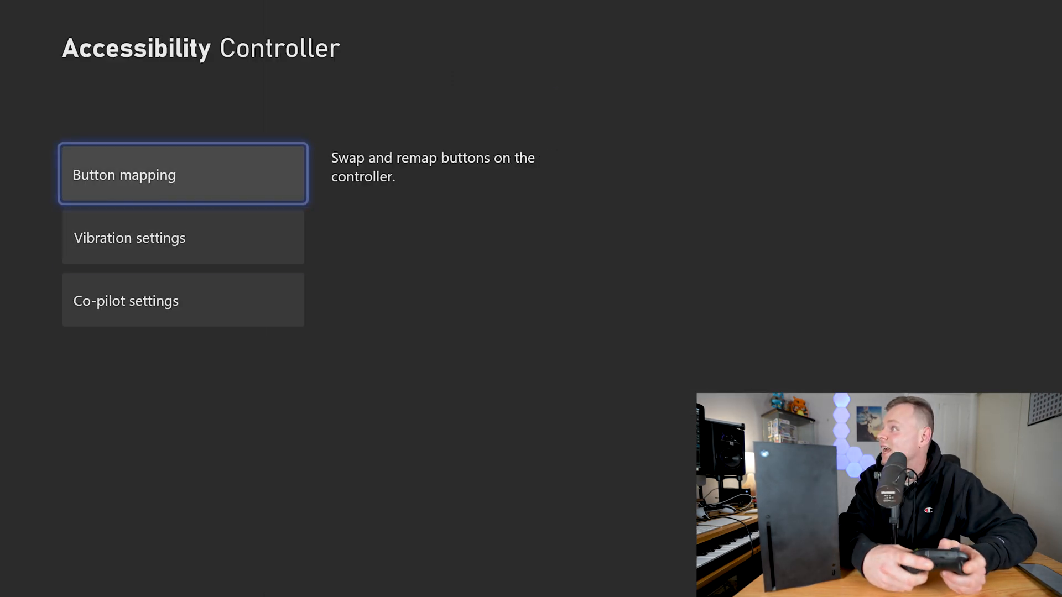
{"action": "left_click", "coordinate": [124, 174]}
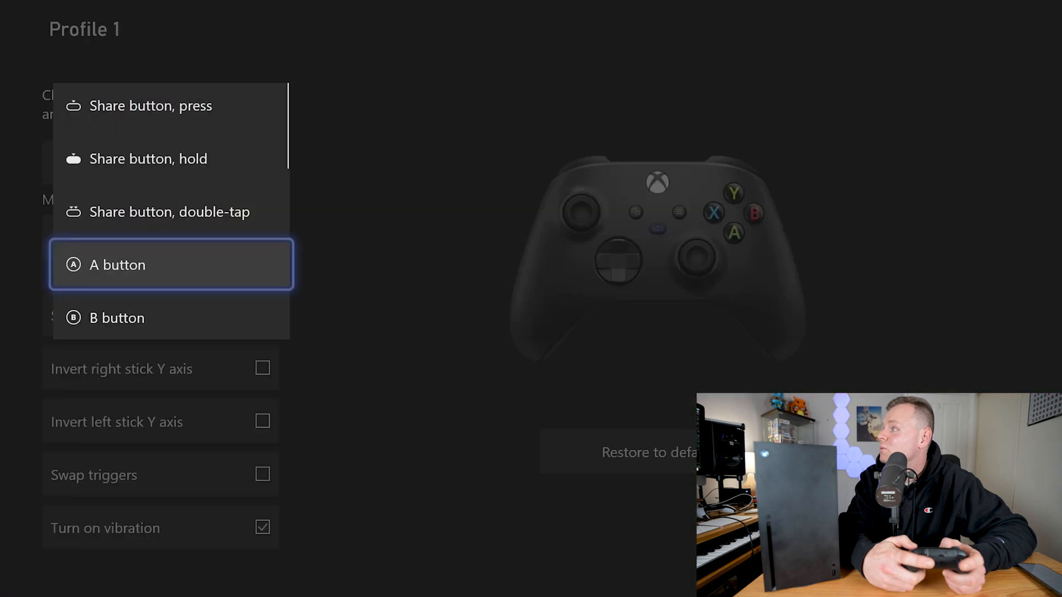
{"action": "scroll", "scroll_direction": "down", "scroll_amount": 3}
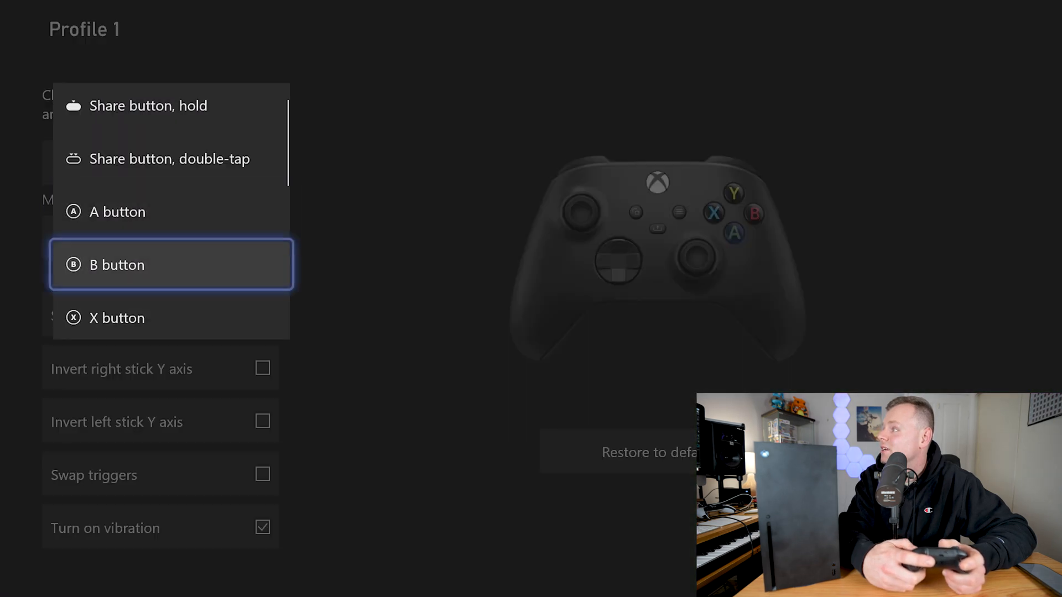
{"action": "left_click", "coordinate": [117, 264]}
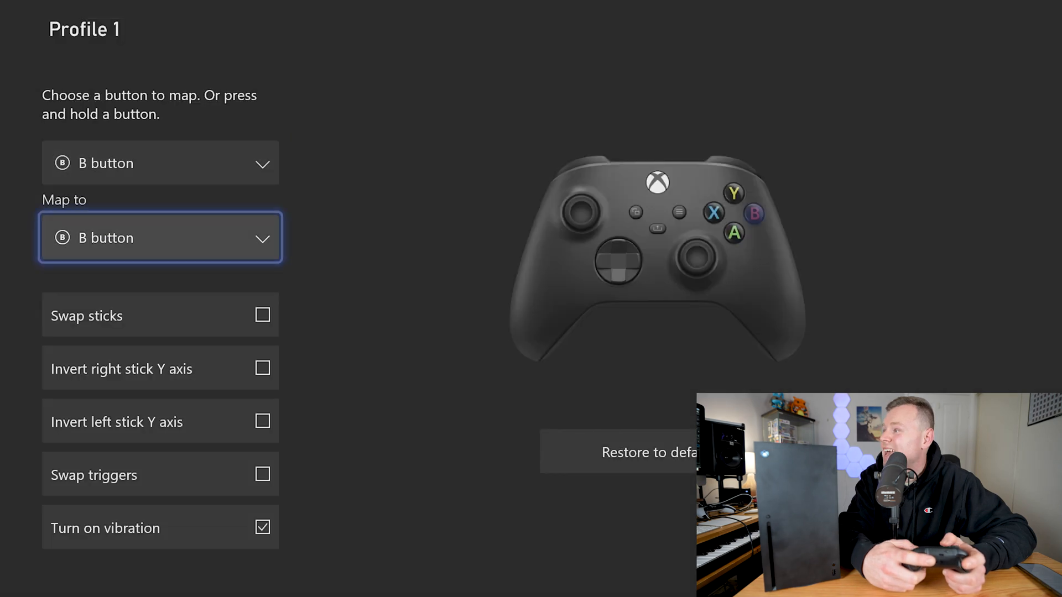
{"action": "left_click", "coordinate": [160, 237]}
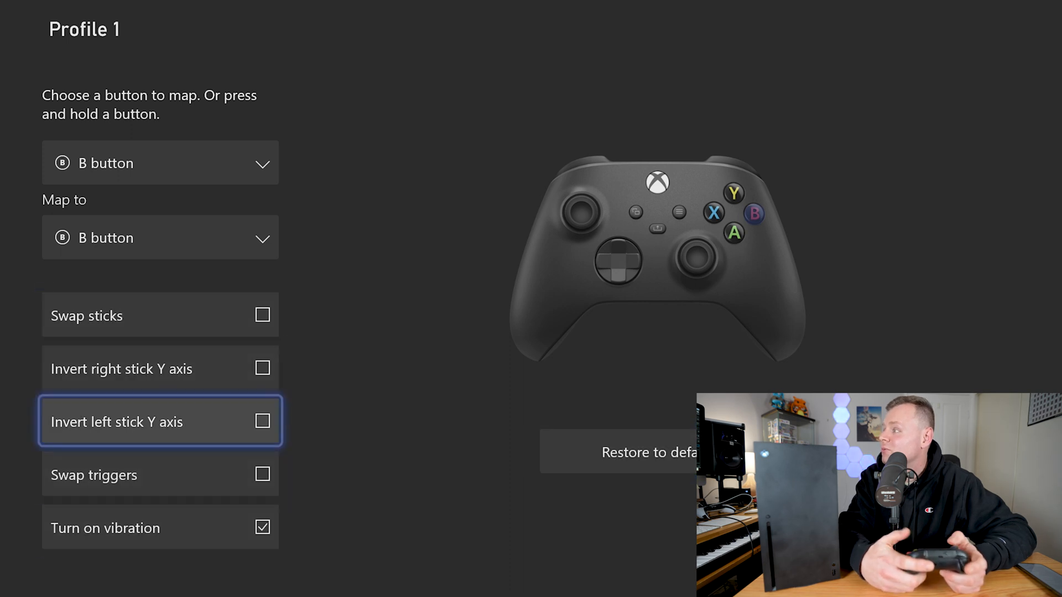
{"action": "left_click", "coordinate": [160, 527]}
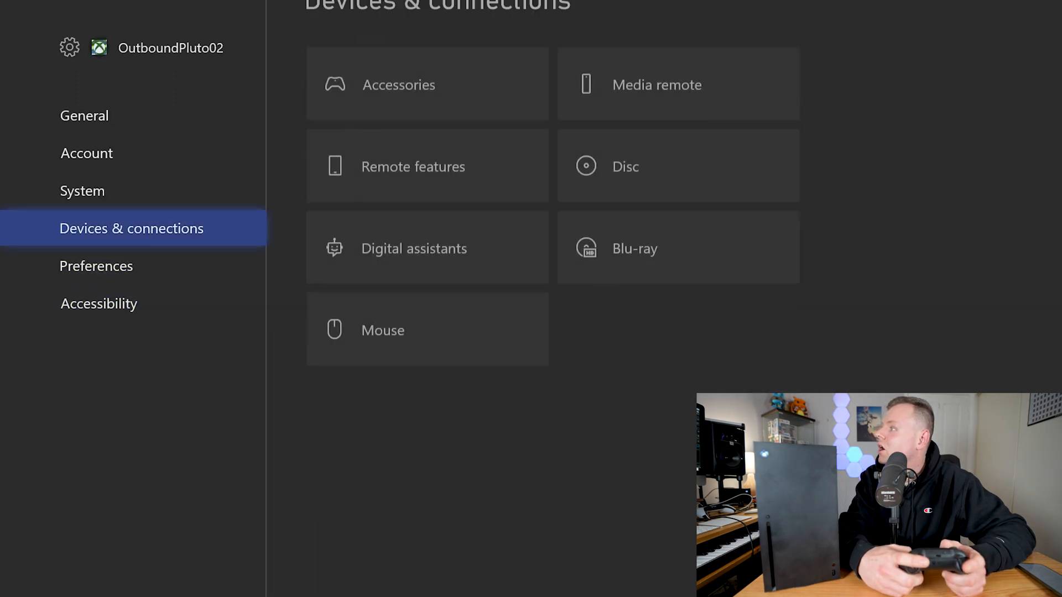
{"action": "left_click", "coordinate": [96, 266]}
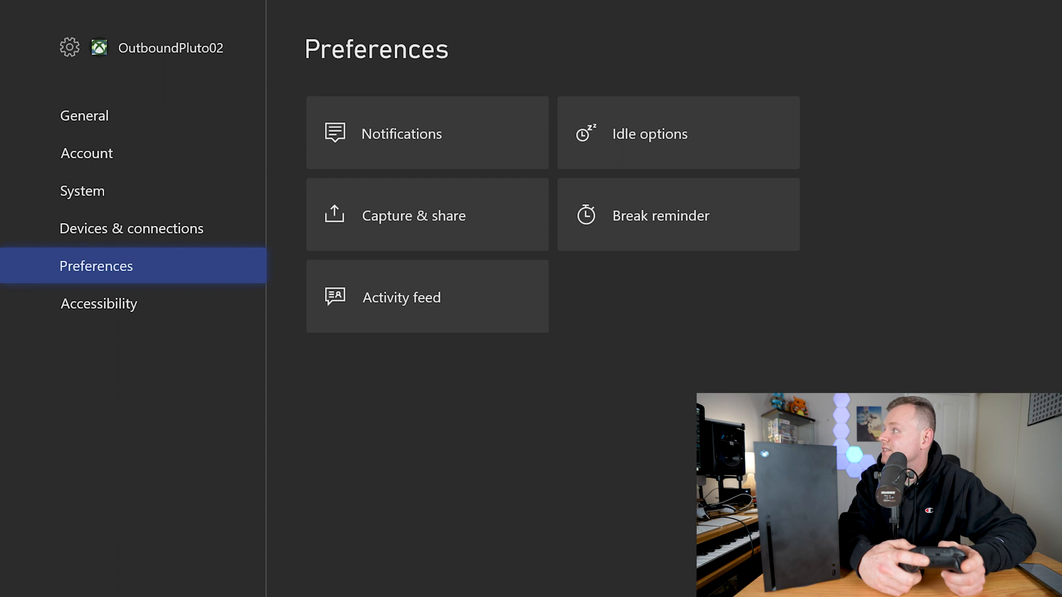
{"action": "left_click", "coordinate": [677, 133]}
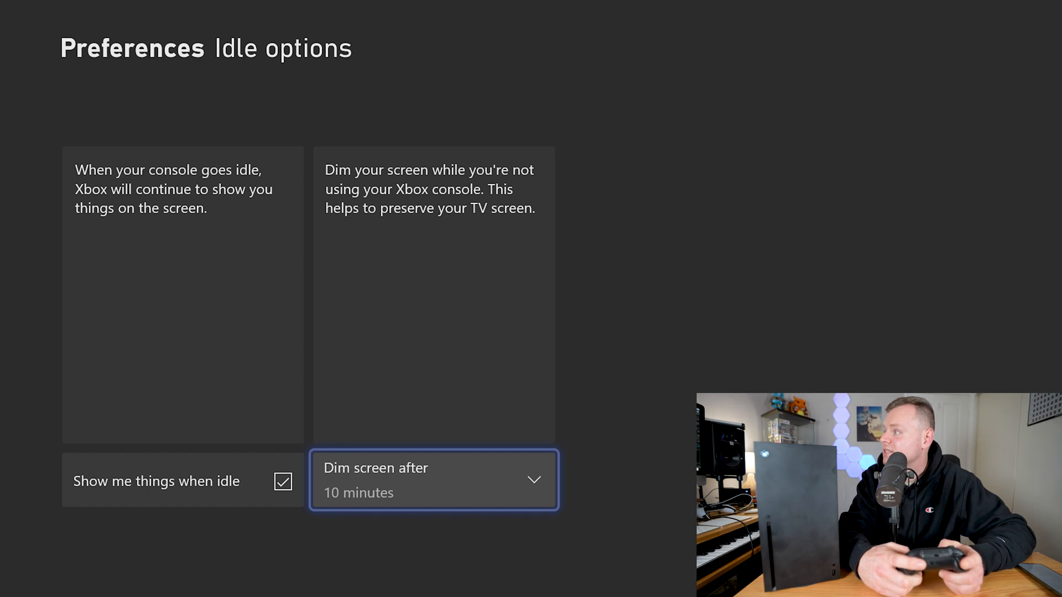
{"action": "left_click", "coordinate": [432, 479]}
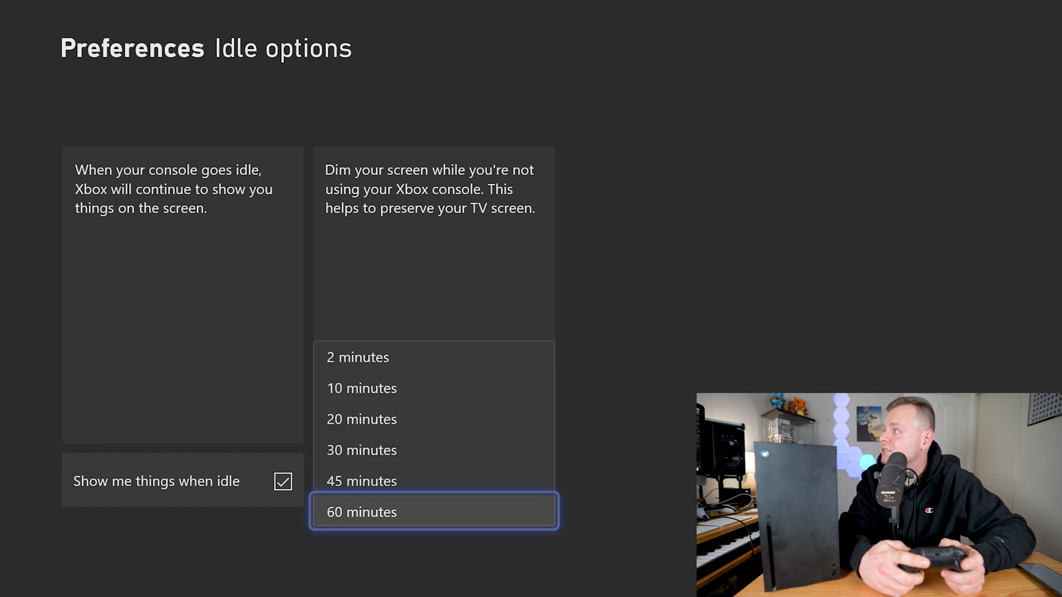
{"action": "left_click", "coordinate": [362, 388]}
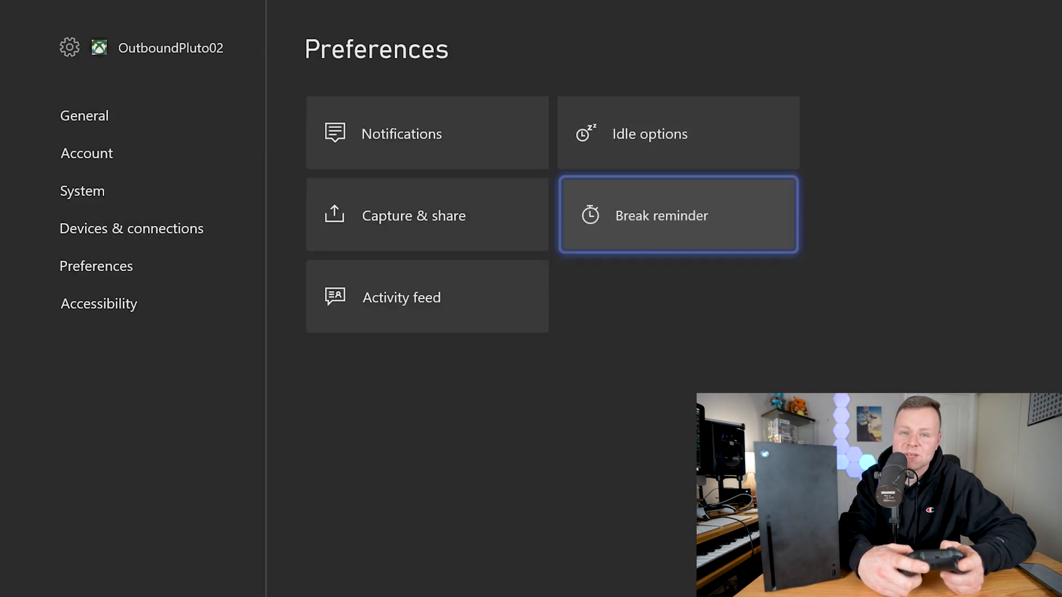
{"action": "left_click", "coordinate": [677, 215]}
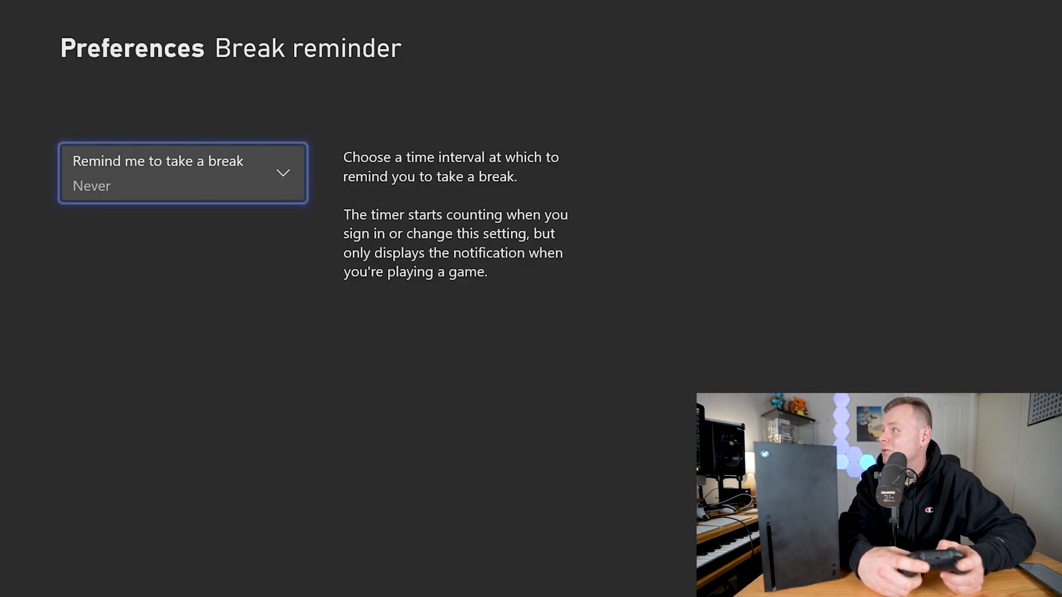
{"action": "left_click", "coordinate": [182, 173]}
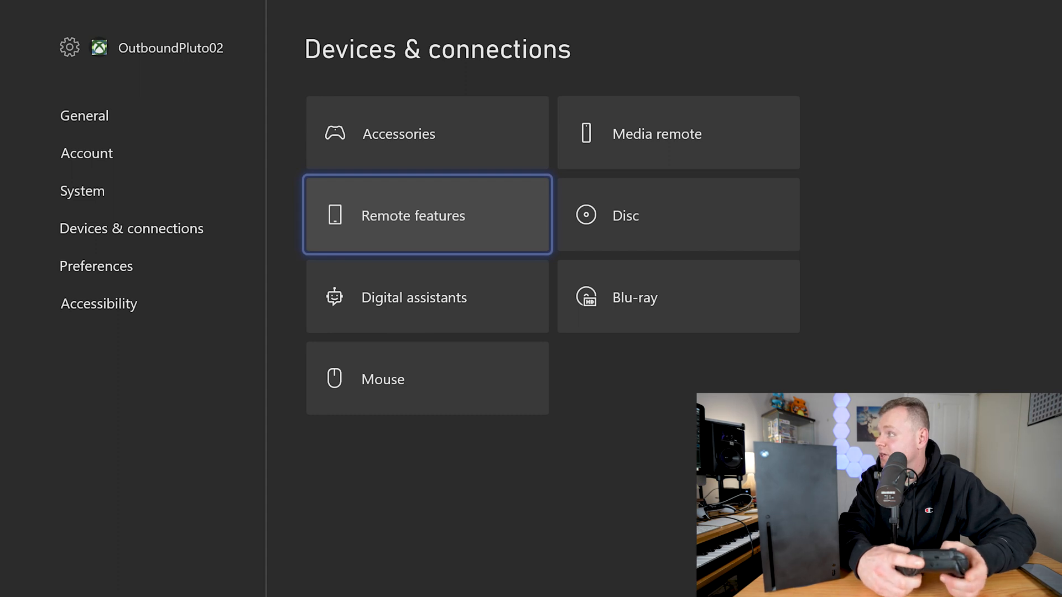
Step: Open Remote features, then browse the 485-game library in the Xbox mobile app
{"action": "left_click", "coordinate": [413, 215]}
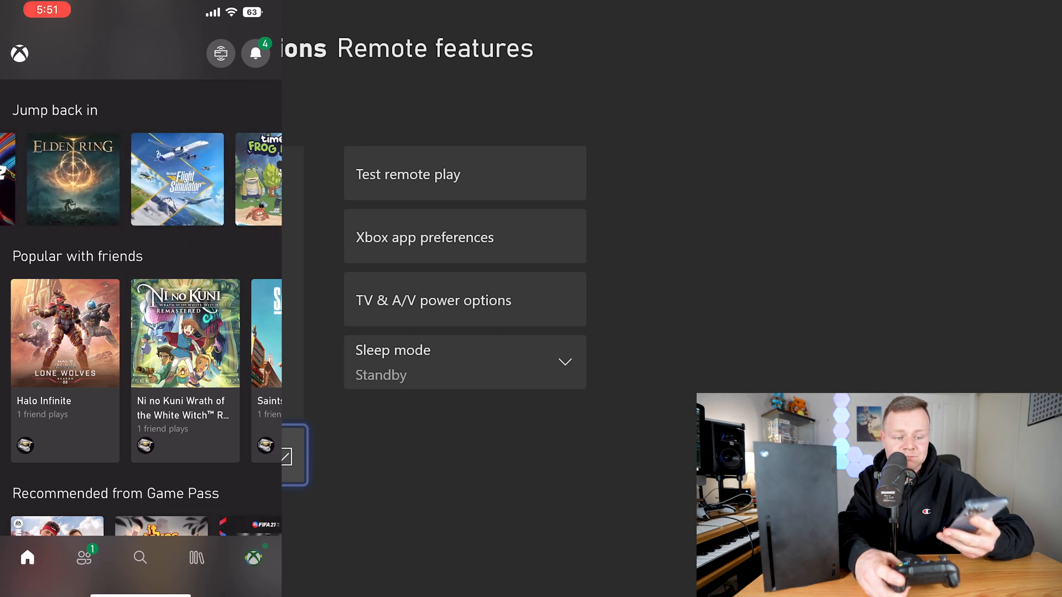
{"action": "left_click", "coordinate": [196, 558]}
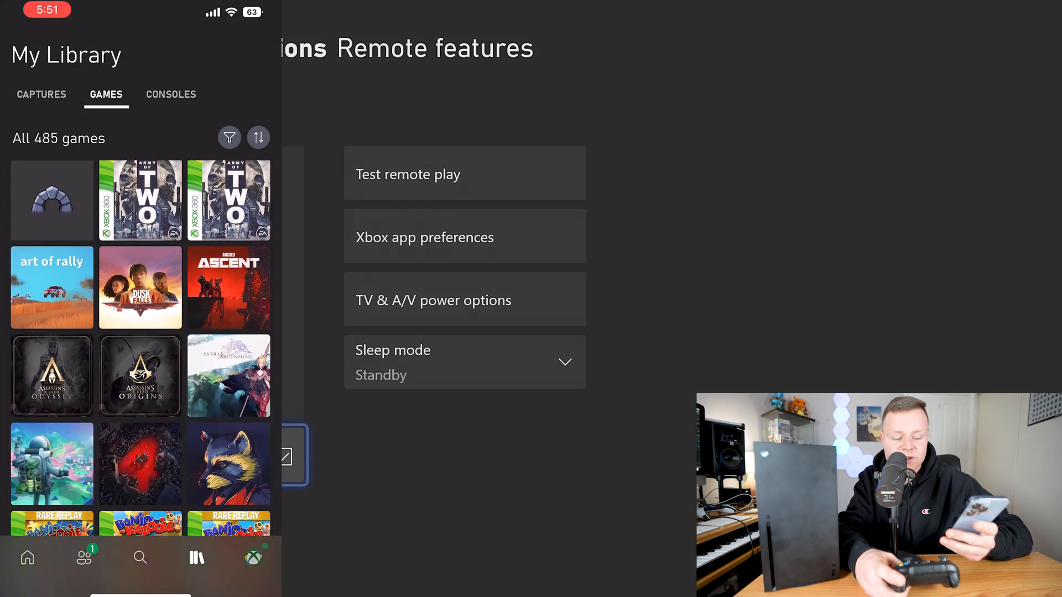
{"action": "scroll", "scroll_direction": "down", "scroll_amount": 3}
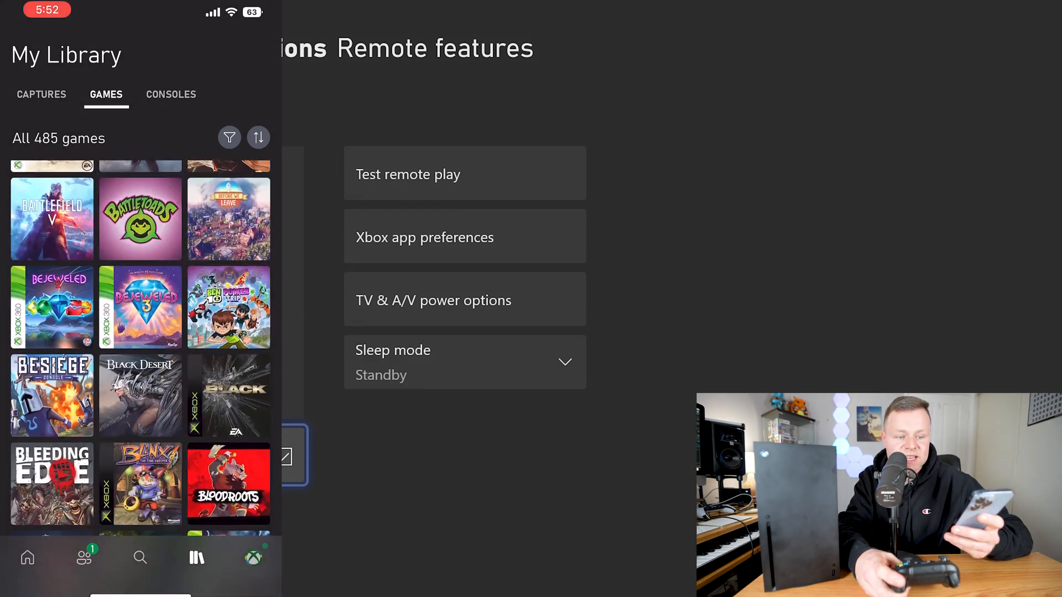
{"action": "left_click", "coordinate": [171, 93]}
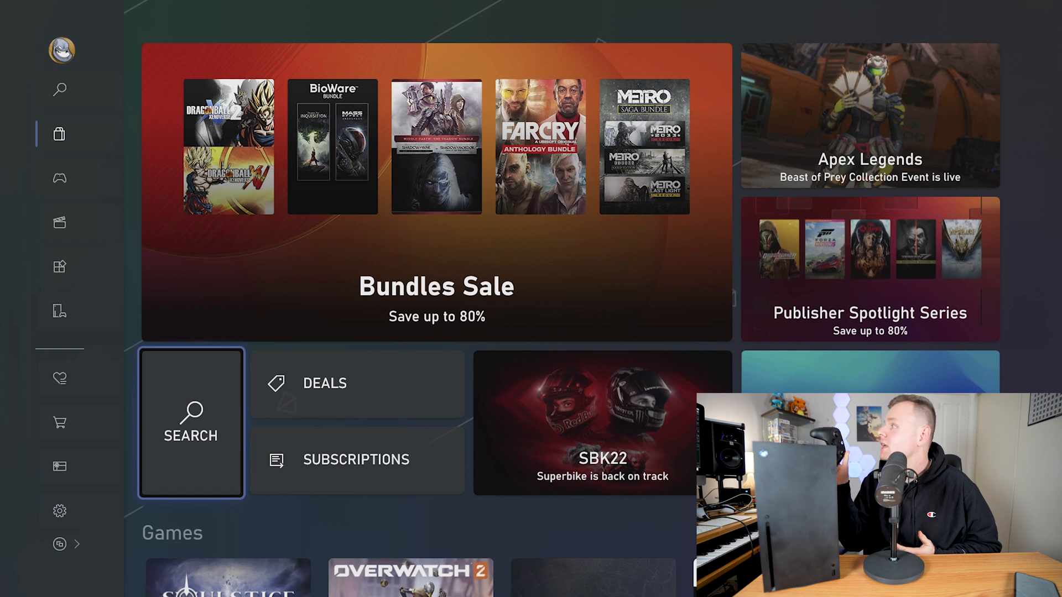
{"action": "left_click", "coordinate": [190, 422]}
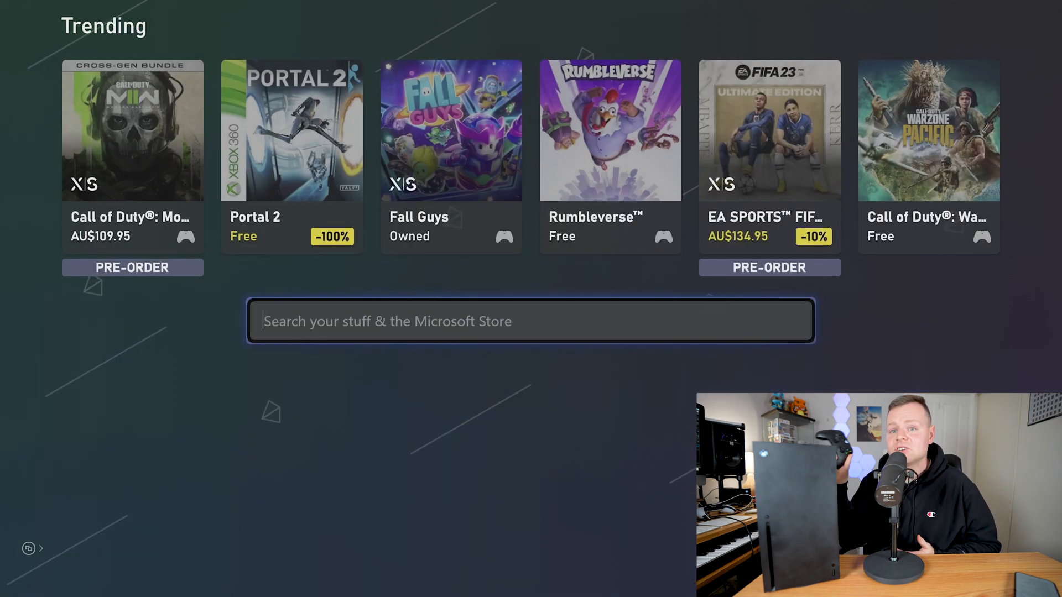
{"action": "left_click", "coordinate": [531, 320]}
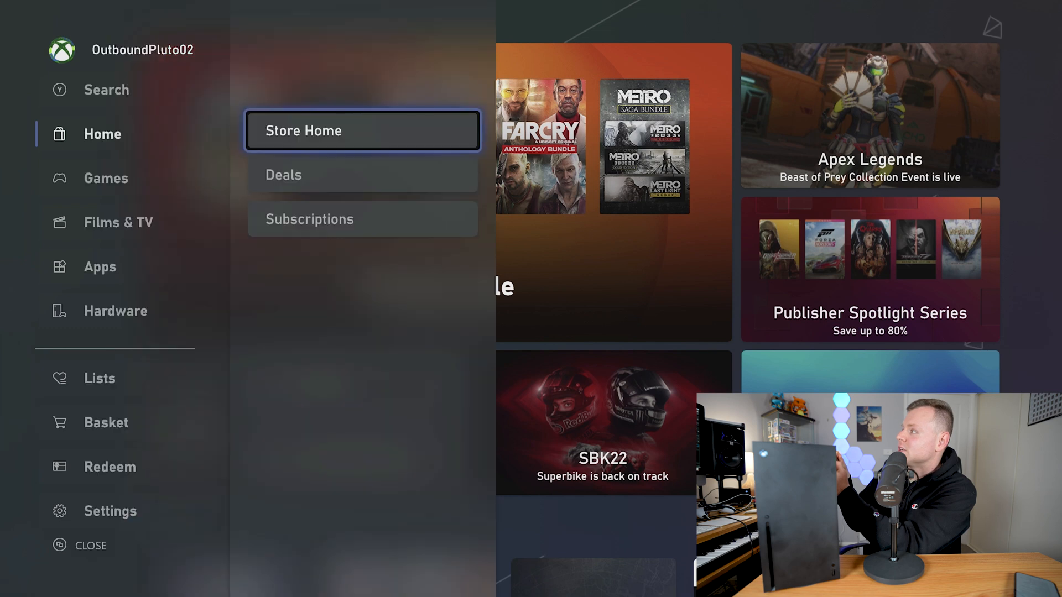
{"action": "left_click", "coordinate": [361, 131]}
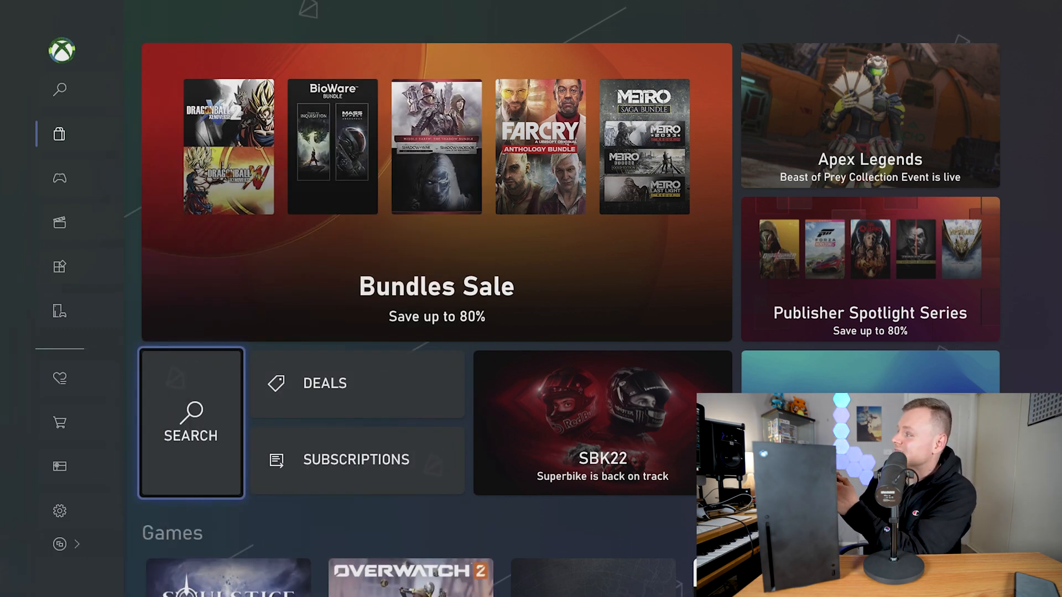
Step: Browse Top new games, try the Optimised for Xbox filter, then open the store menu
{"action": "scroll", "scroll_direction": "down", "scroll_amount": 3}
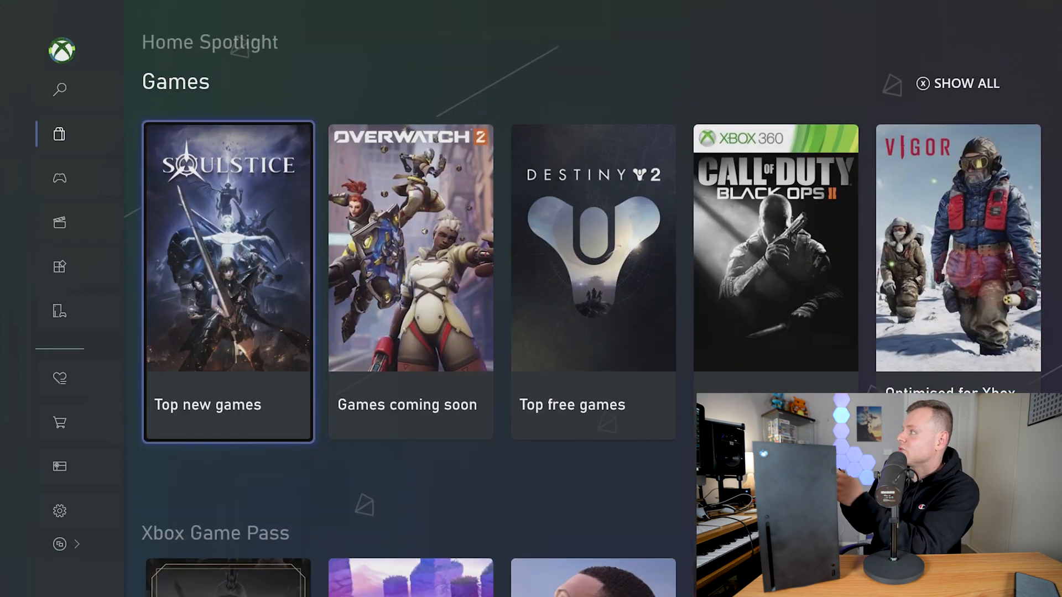
{"action": "left_click", "coordinate": [228, 281]}
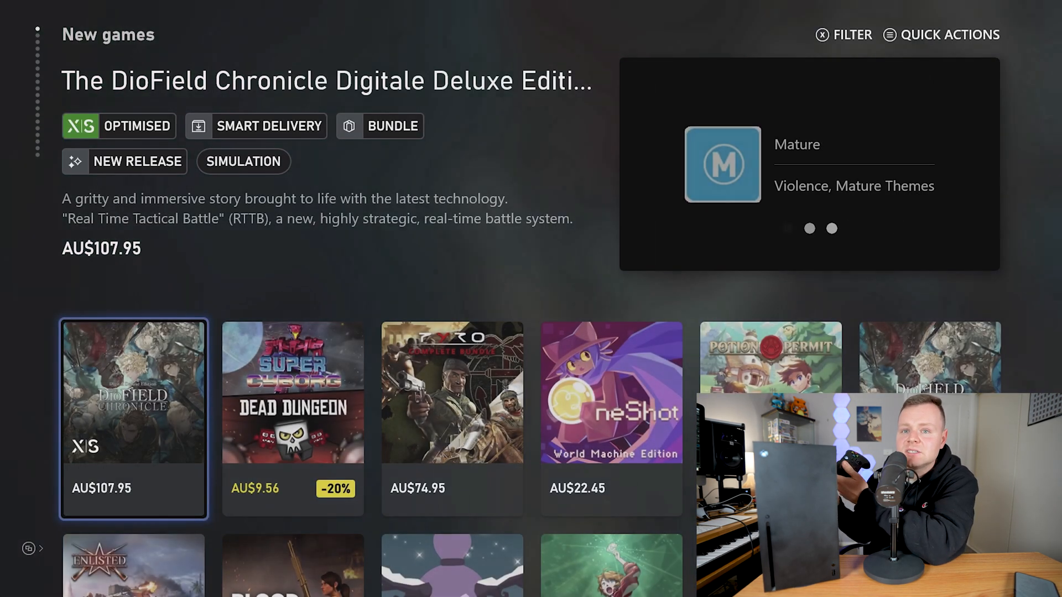
{"action": "left_click", "coordinate": [850, 34]}
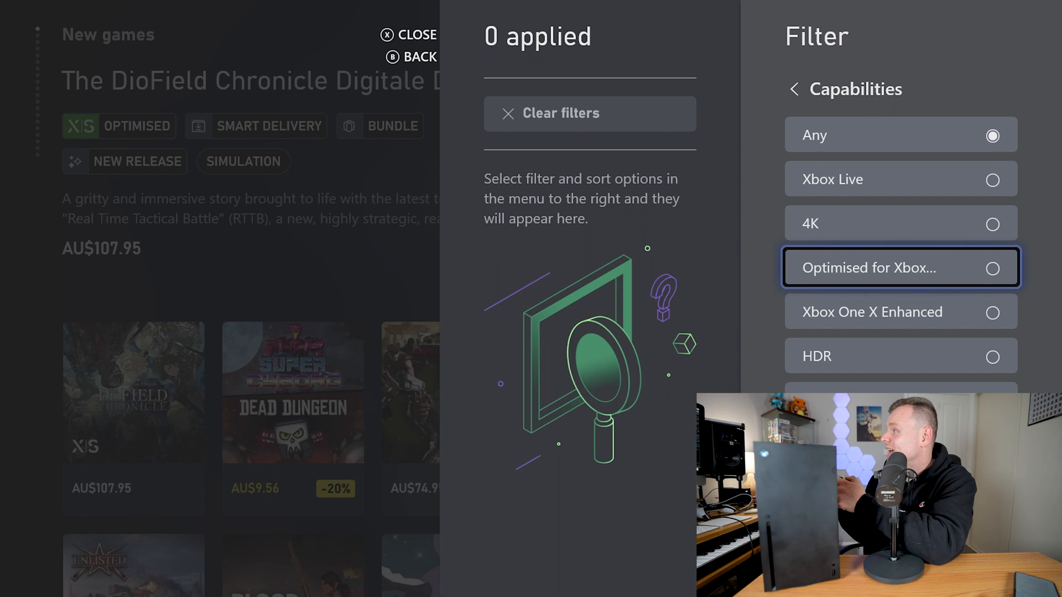
{"action": "left_click", "coordinate": [874, 266]}
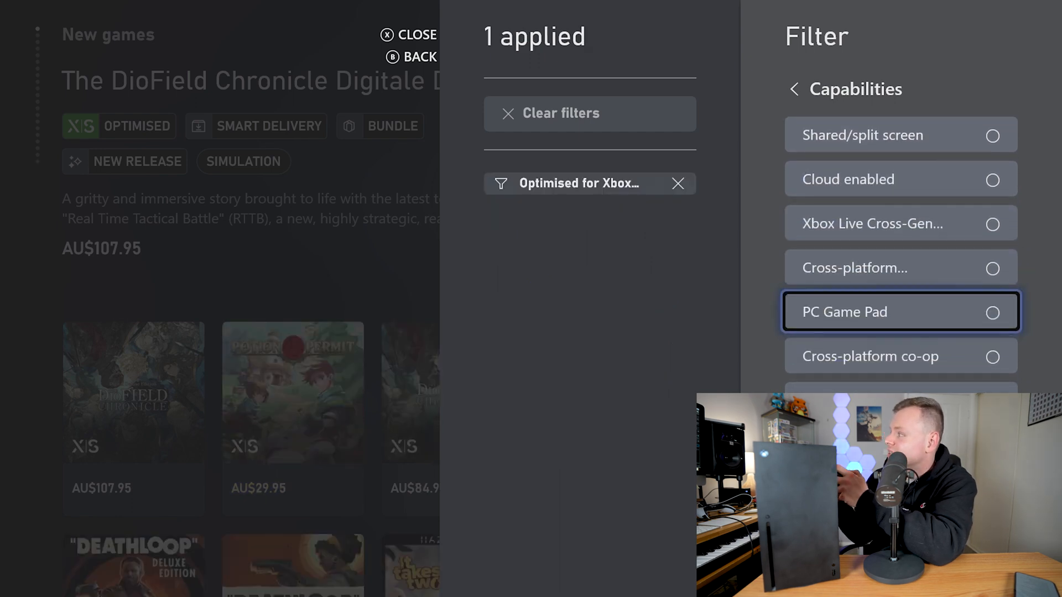
{"action": "scroll", "scroll_direction": "down", "scroll_amount": 3}
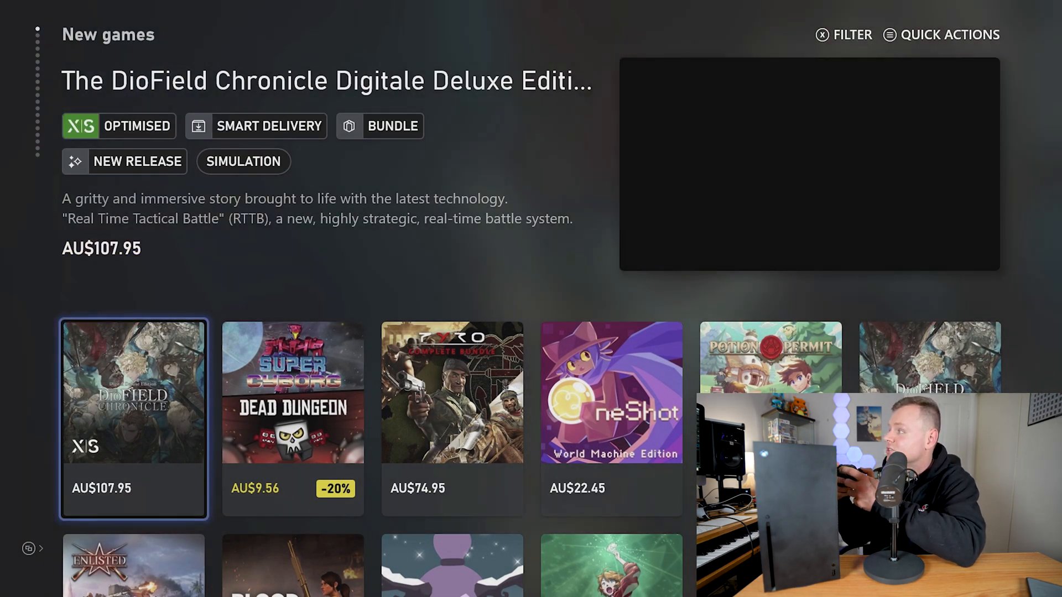
{"action": "left_click", "coordinate": [940, 34]}
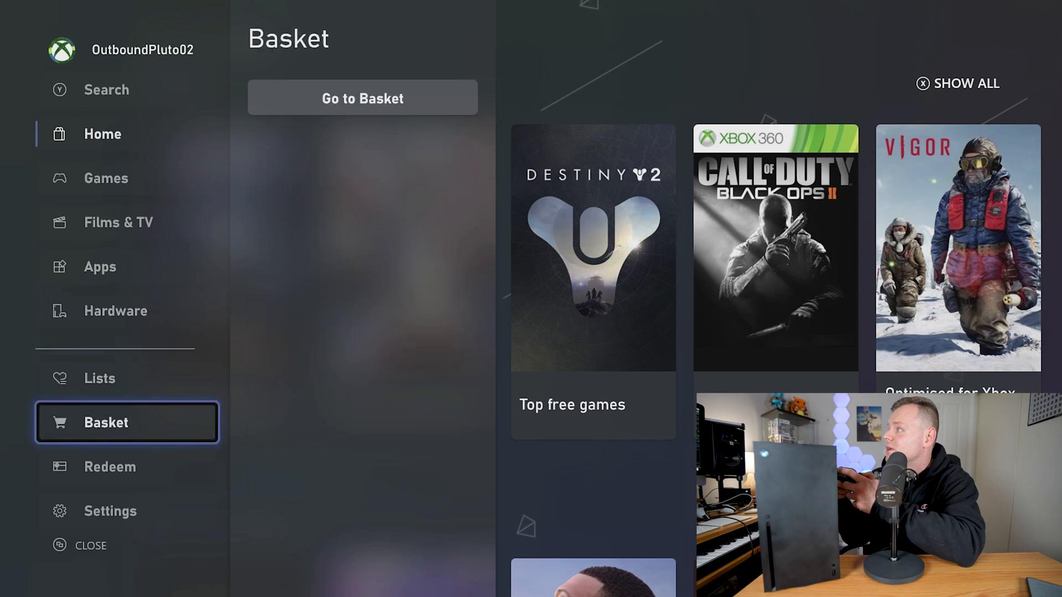
Step: Open the six-game Wish List and go to Cyberpunk 2077's store page
{"action": "left_click", "coordinate": [100, 377]}
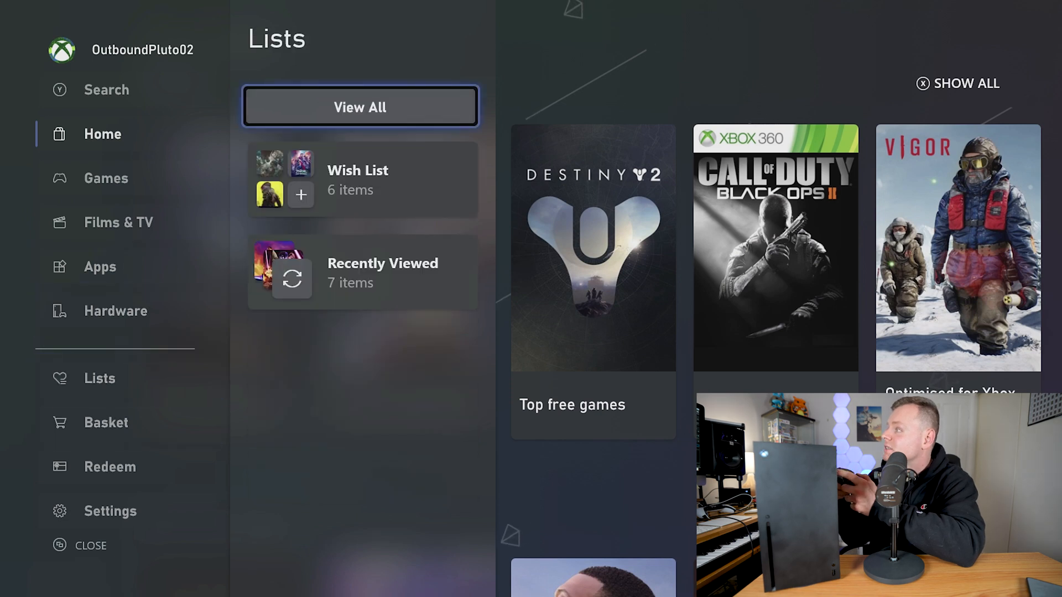
{"action": "left_click", "coordinate": [358, 179]}
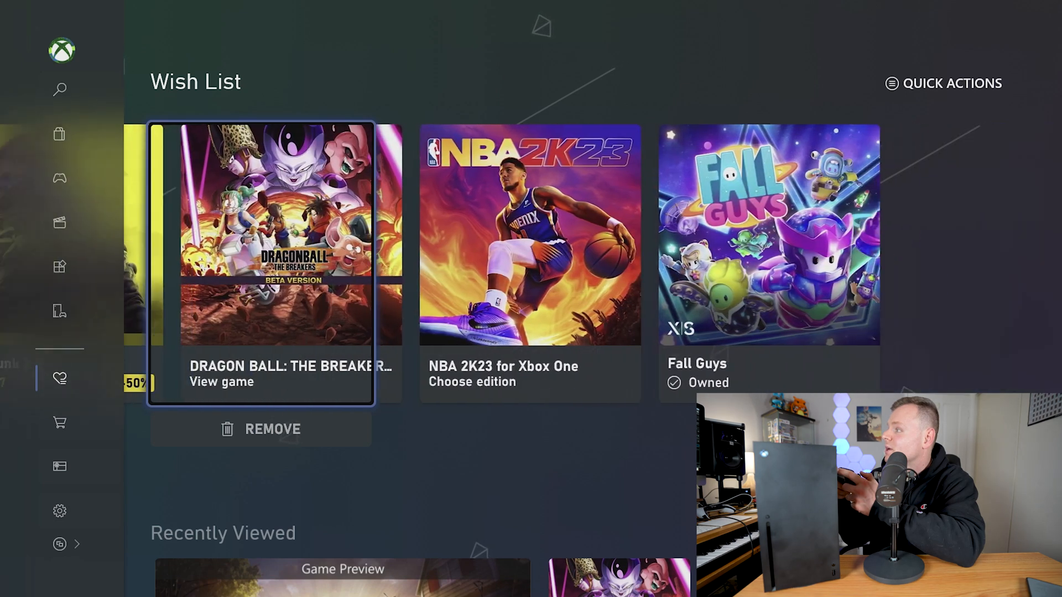
{"action": "scroll", "scroll_direction": "left", "scroll_amount": 3}
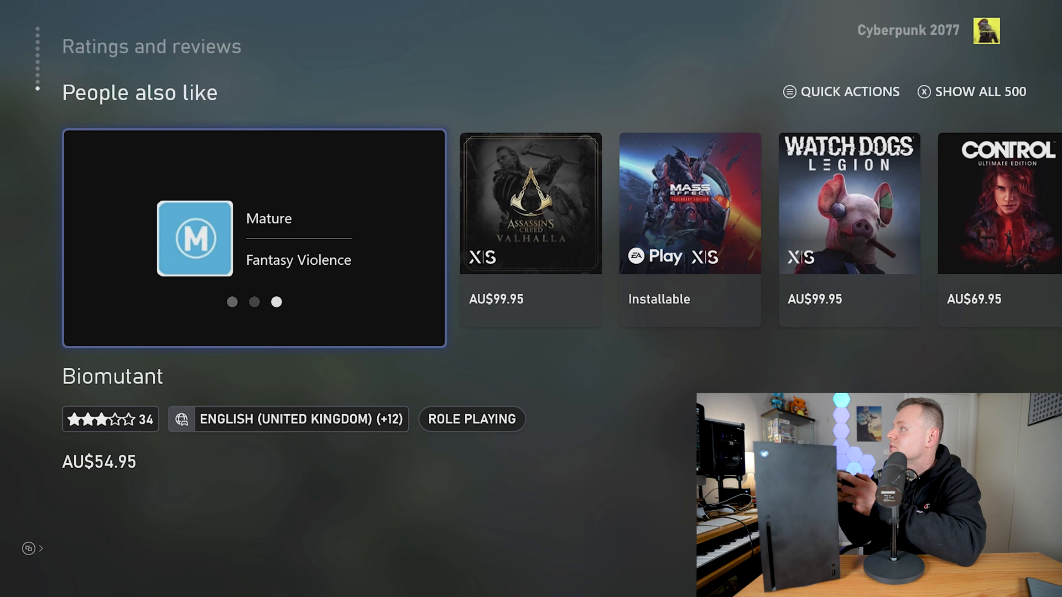
Step: View NBA 2K23 for Xbox One's details and bundles, then return to the wish list
{"action": "left_click", "coordinate": [849, 91]}
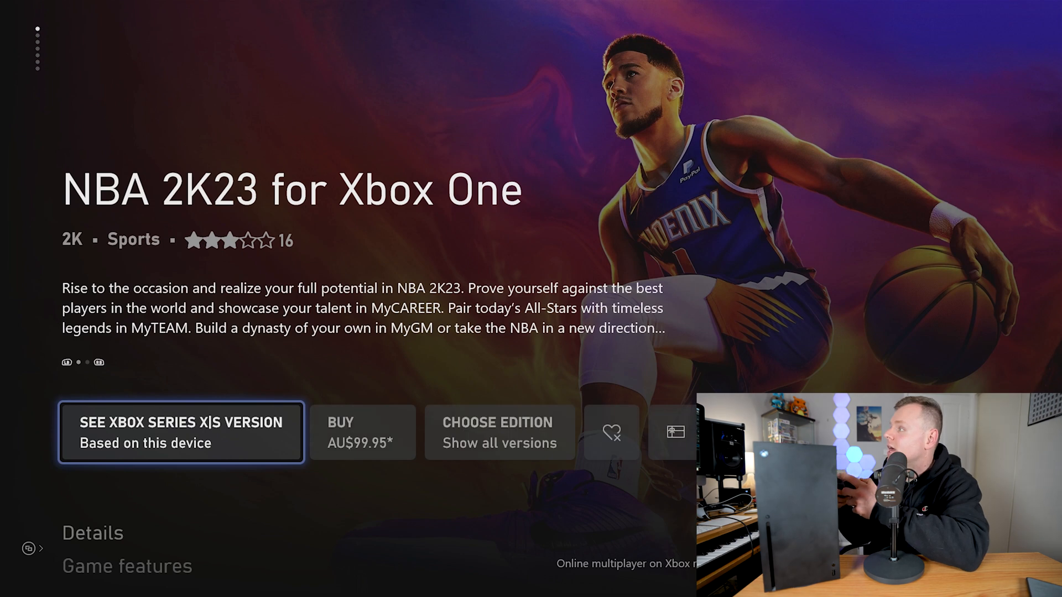
{"action": "scroll", "scroll_direction": "down", "scroll_amount": 3}
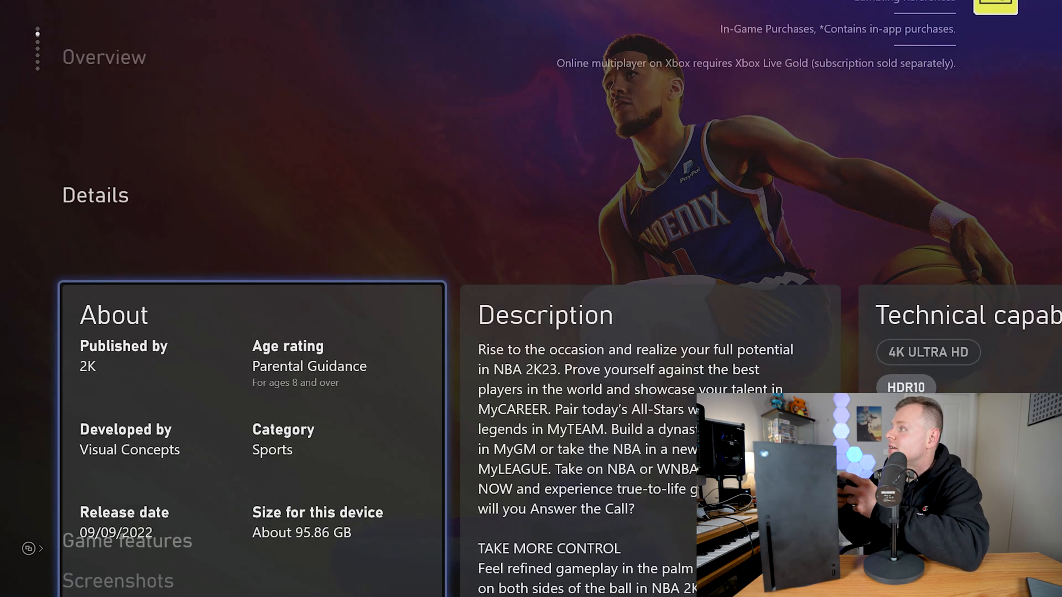
{"action": "scroll", "scroll_direction": "down", "scroll_amount": 3}
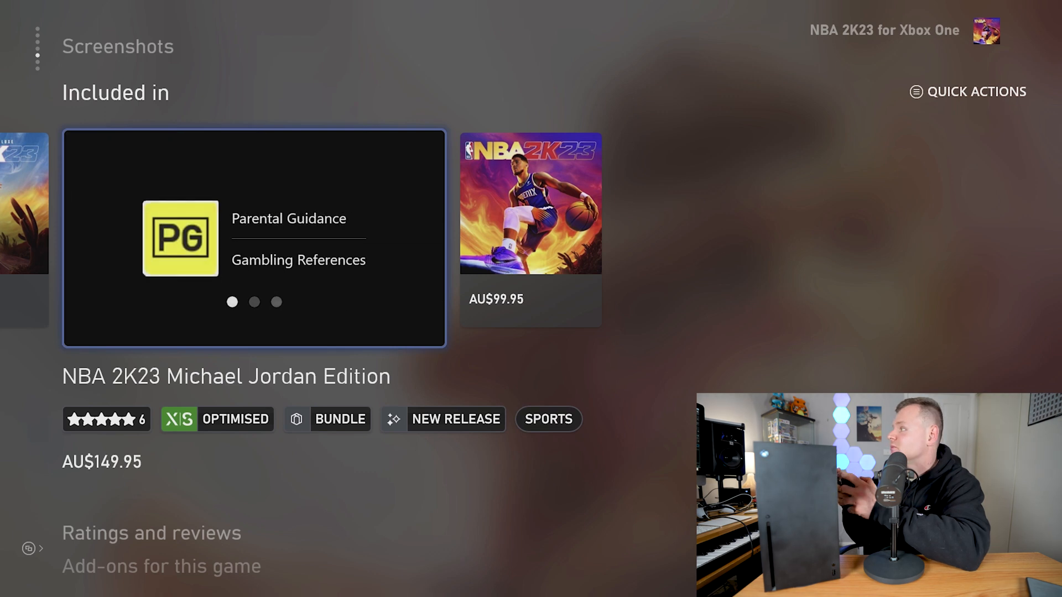
{"action": "left_click", "coordinate": [974, 91]}
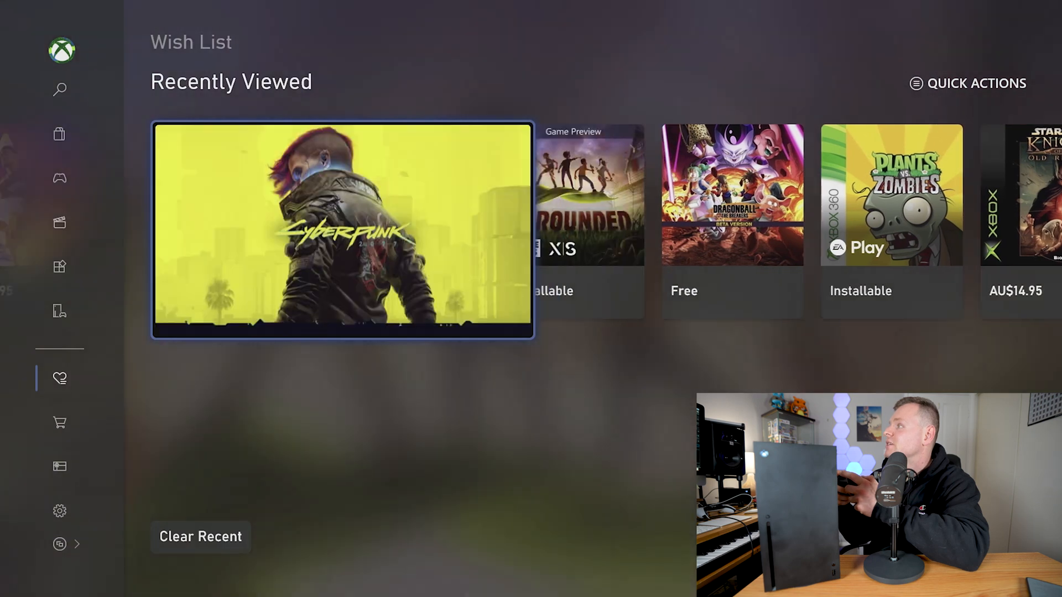
{"action": "key", "text": "Right"}
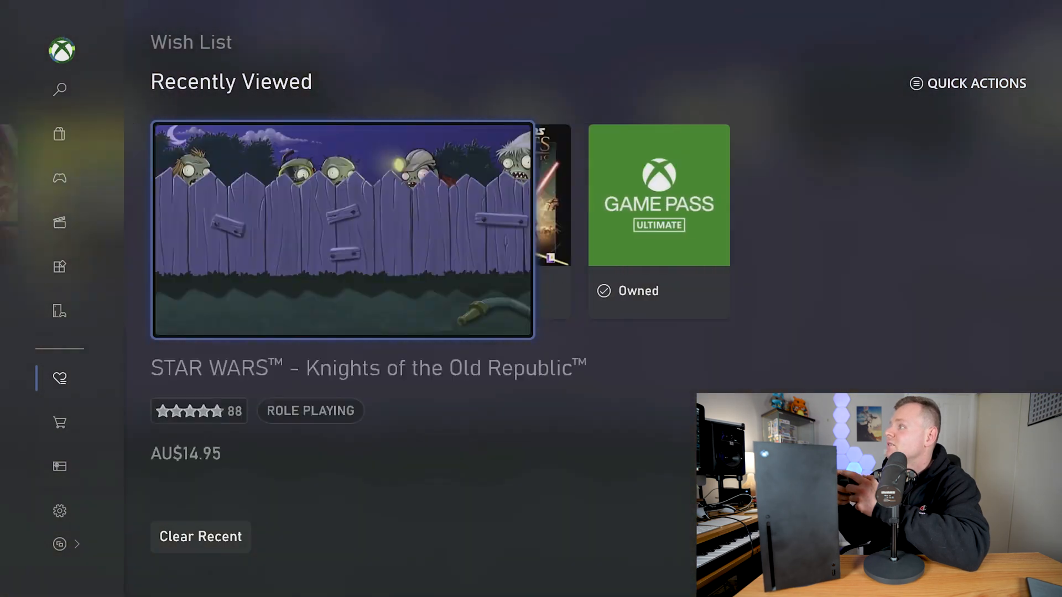
{"action": "left_click", "coordinate": [59, 134]}
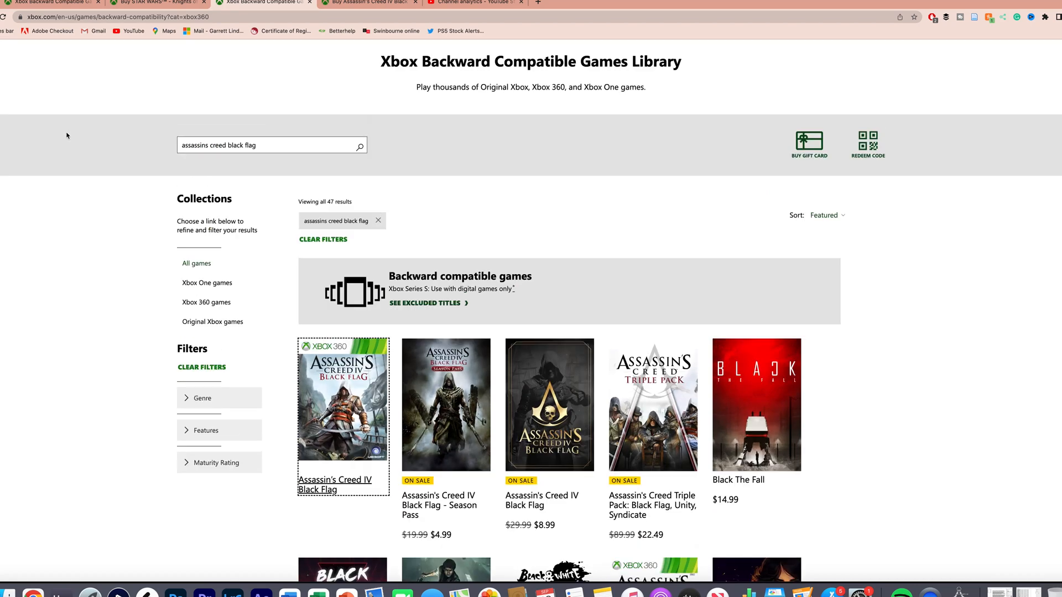
Step: Scroll through the 47 backward-compatible results for Assassin's Creed Black Flag
{"action": "scroll", "scroll_direction": "down", "scroll_amount": 3}
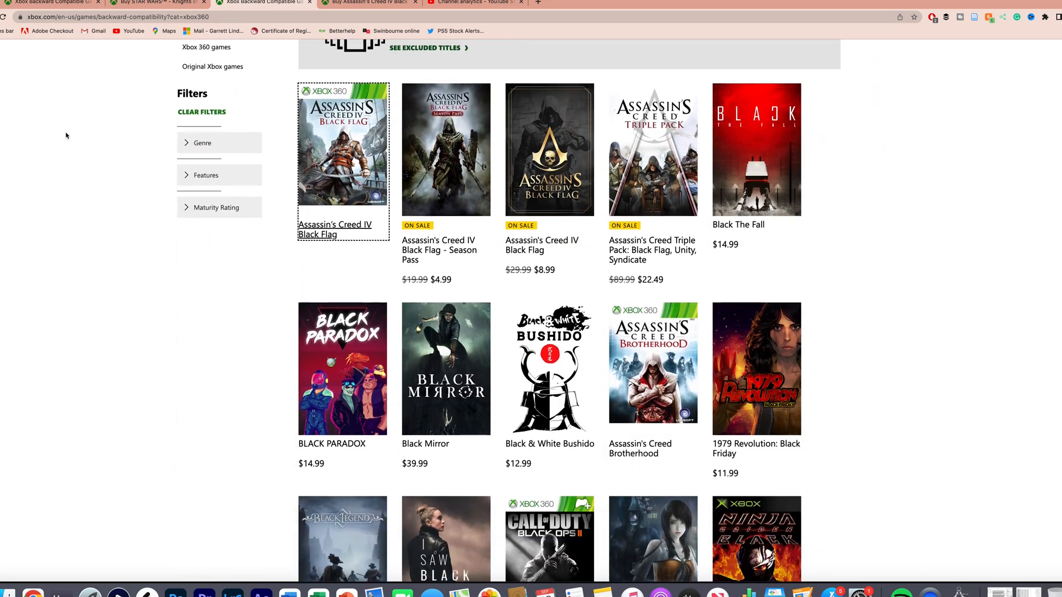
{"action": "scroll", "scroll_direction": "down", "scroll_amount": 3}
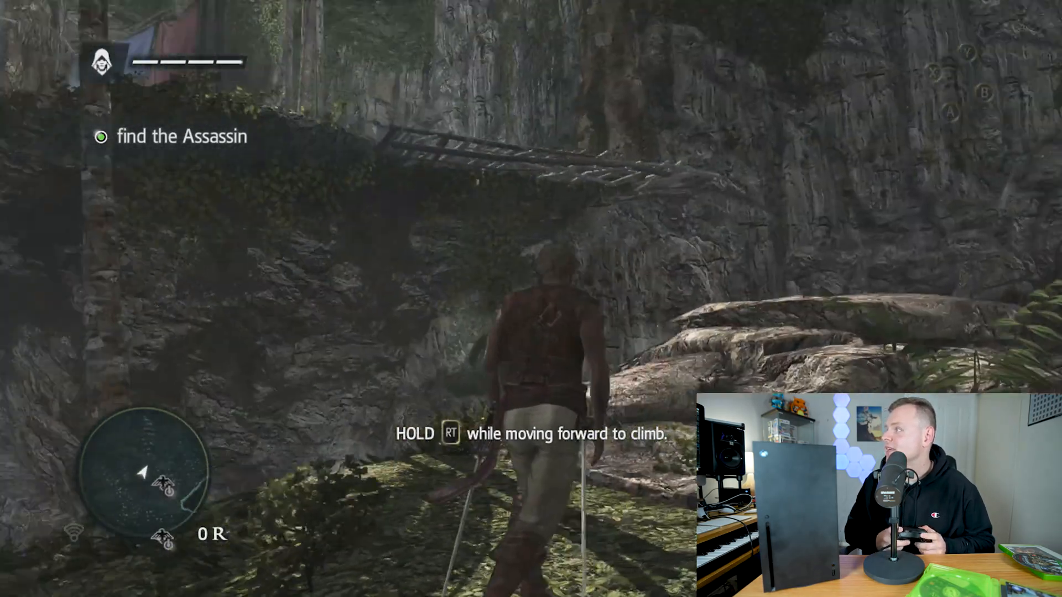
Step: Use Quick Resume to switch to Crash Team Racing, then to another suspended game
{"action": "key", "text": "Xbox"}
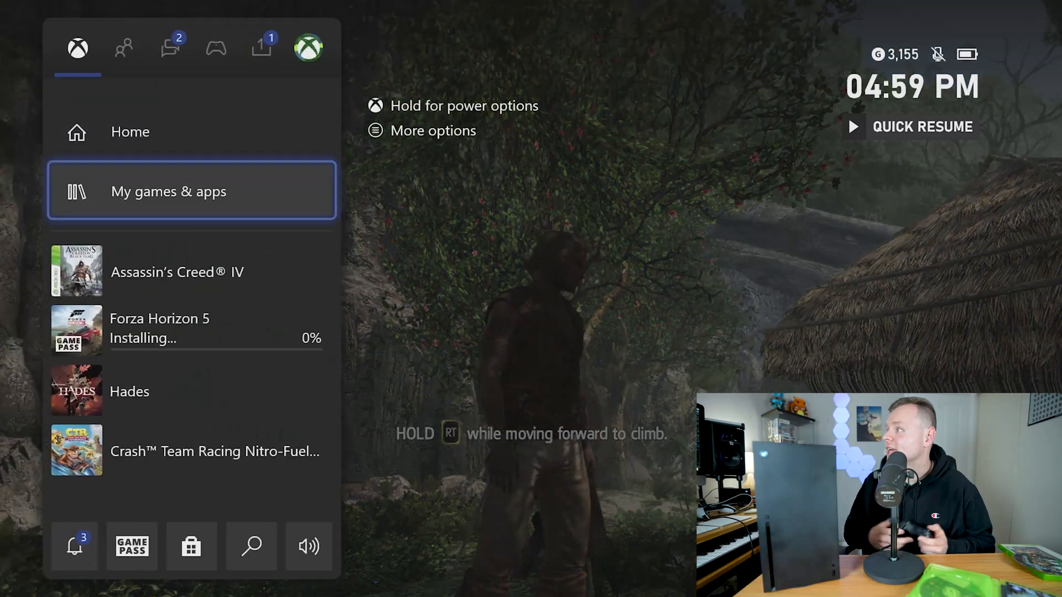
{"action": "left_click", "coordinate": [191, 191]}
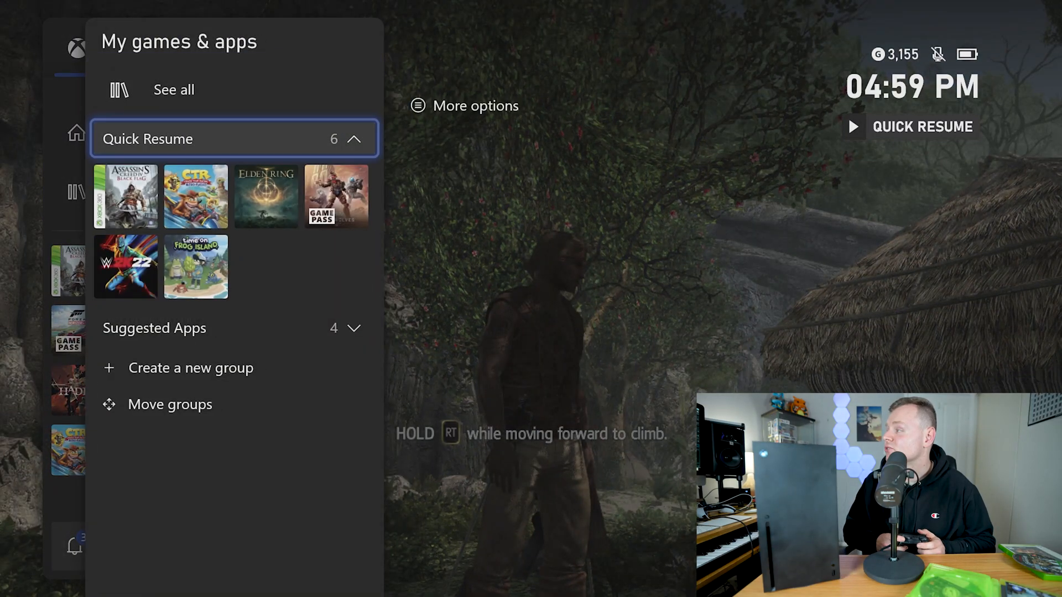
{"action": "left_click", "coordinate": [196, 196]}
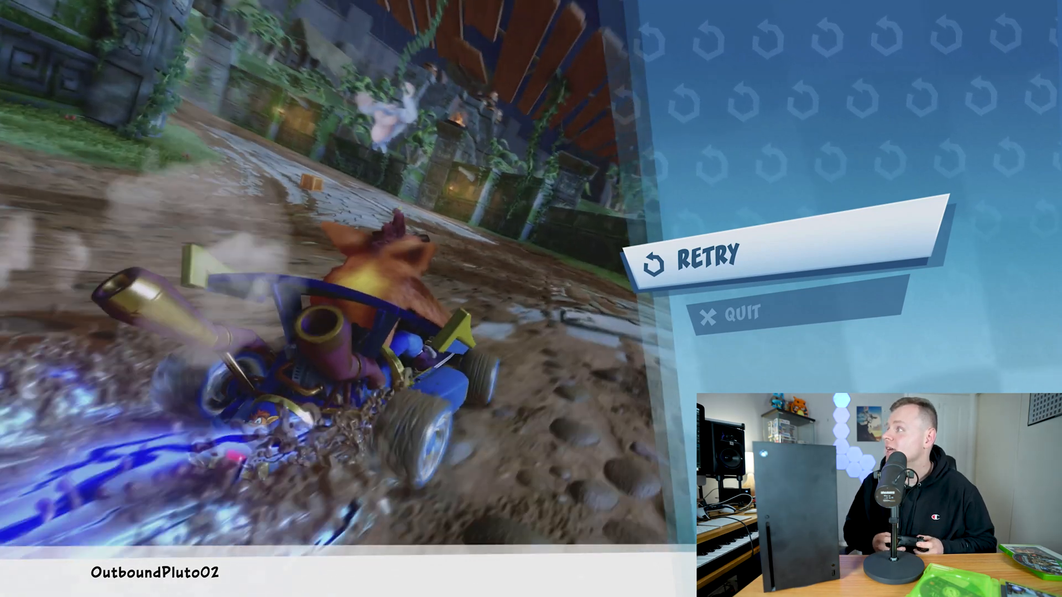
{"action": "key", "text": "Xbox"}
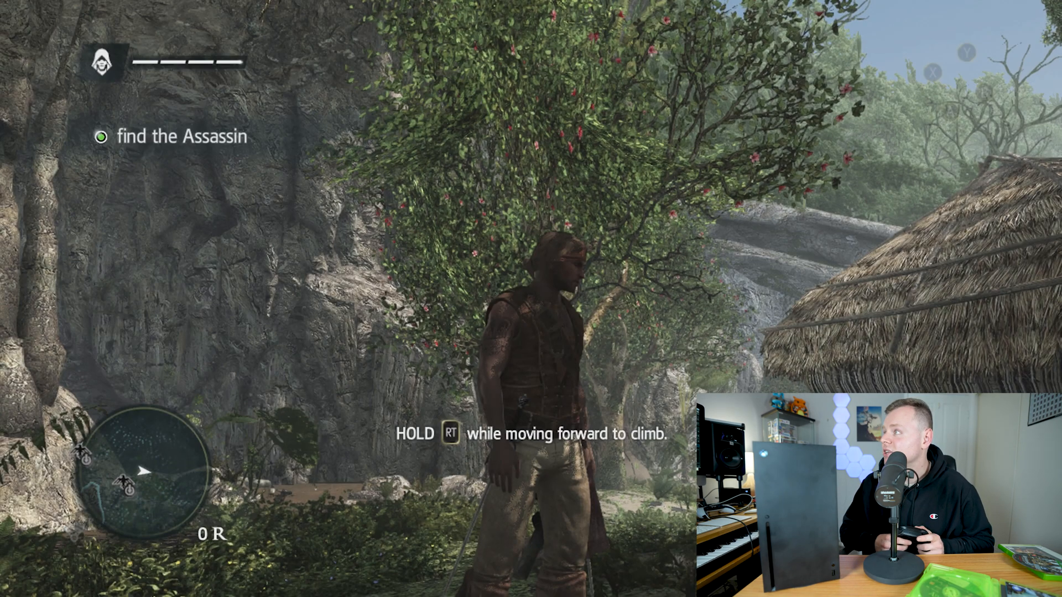
{"action": "key", "text": "xbox"}
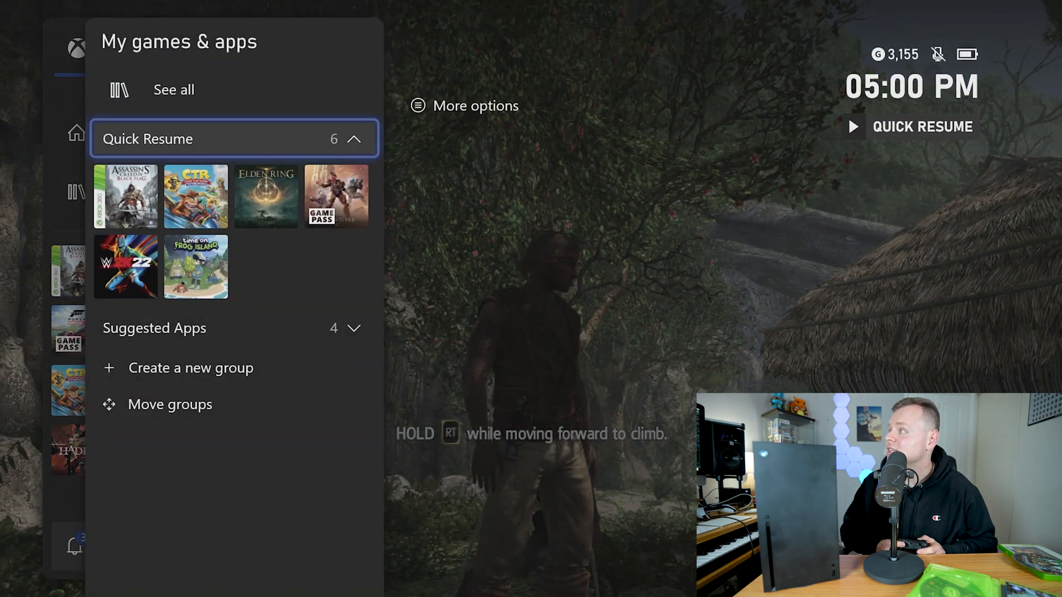
{"action": "left_click", "coordinate": [195, 266]}
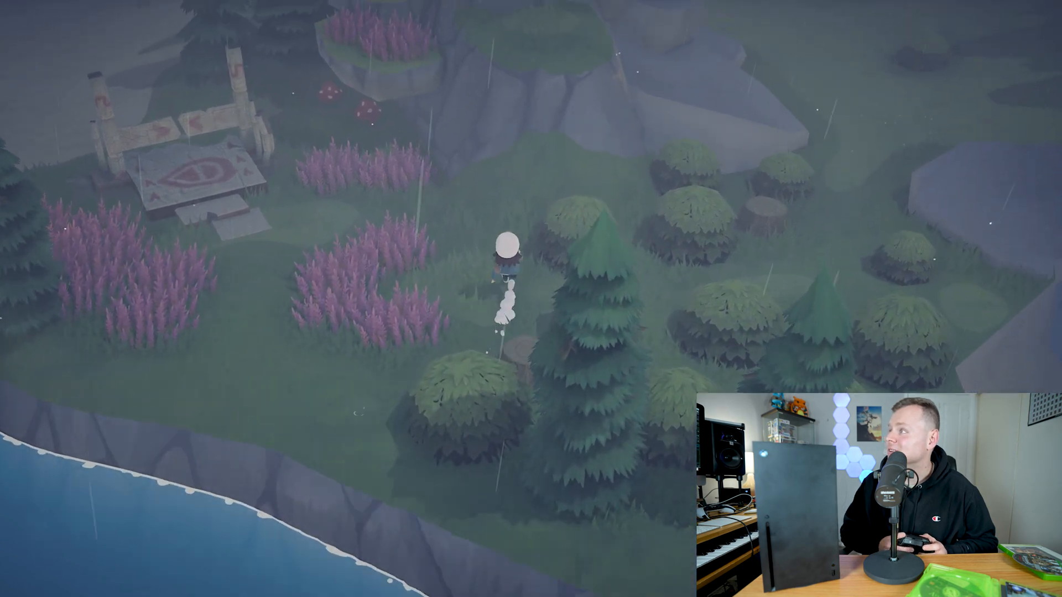
{"action": "key", "text": "xbox"}
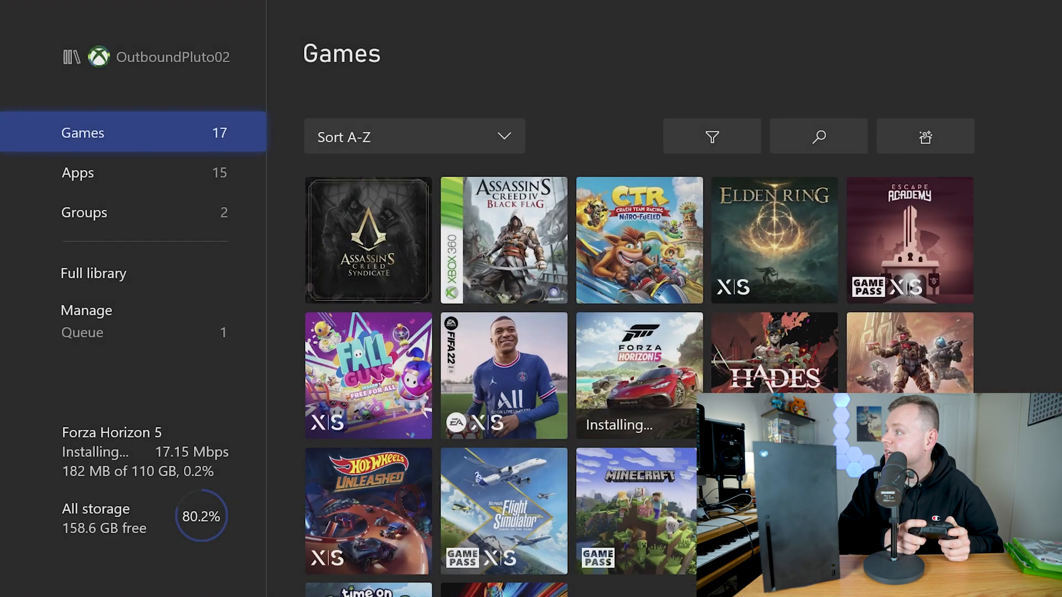
Step: Browse the Groups and Apps tabs, return to Games, then open the Full library
{"action": "left_click", "coordinate": [84, 212]}
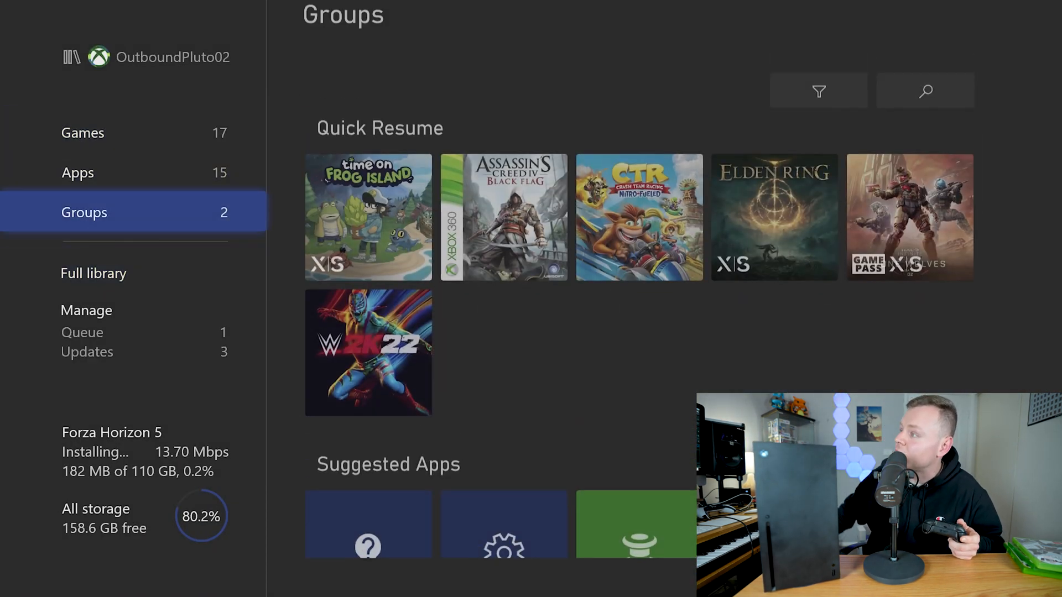
{"action": "left_click", "coordinate": [78, 172]}
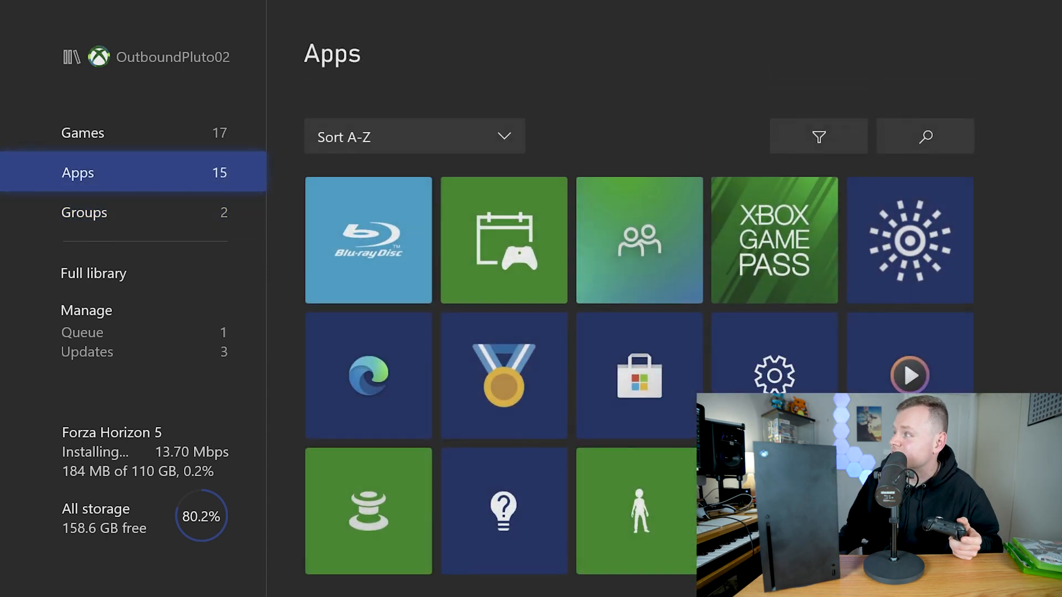
{"action": "left_click", "coordinate": [82, 132]}
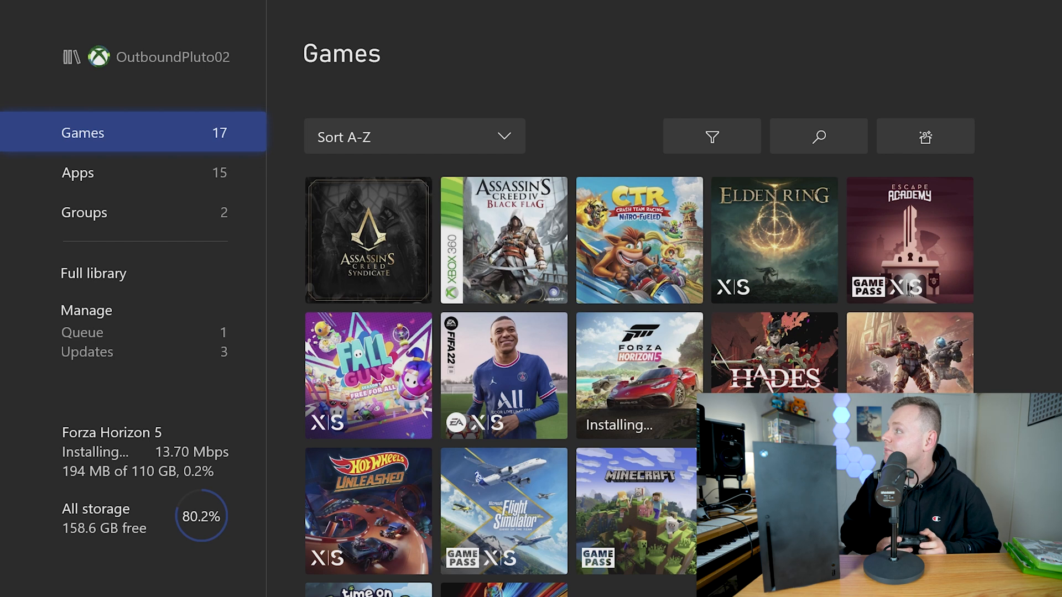
{"action": "left_click", "coordinate": [93, 273]}
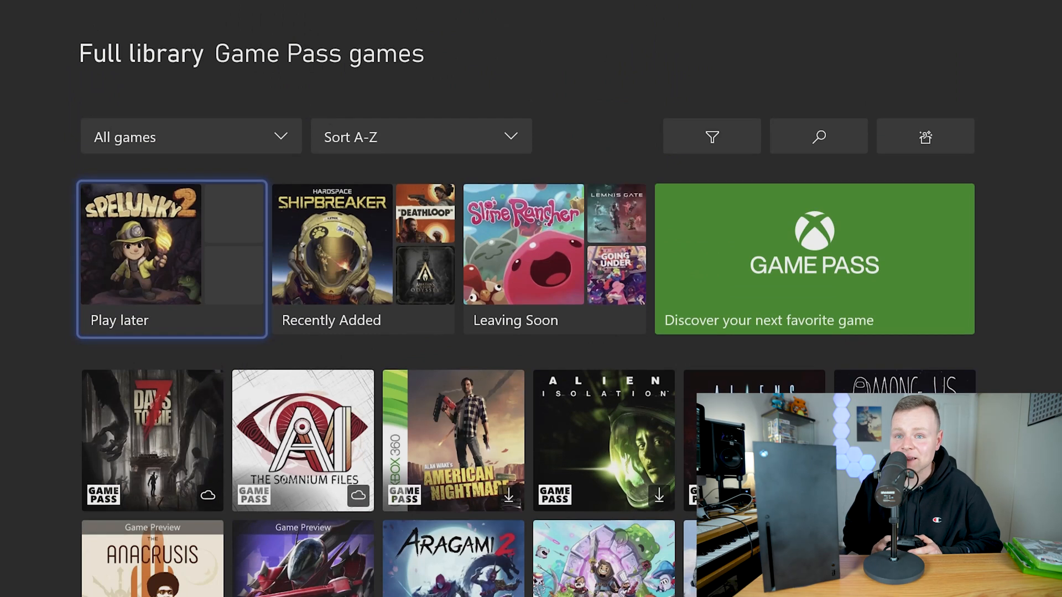
Step: Scroll All owned games and inspect the Rayland, Jedi game and Apex Legends tiles
{"action": "scroll", "scroll_direction": "down", "scroll_amount": 3}
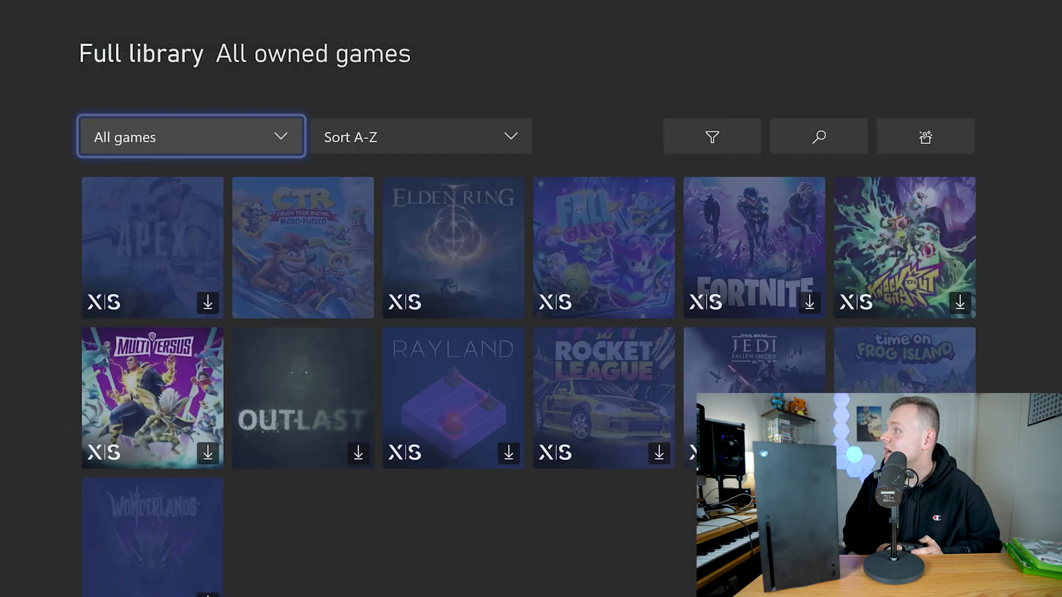
{"action": "scroll", "scroll_direction": "down", "scroll_amount": 3}
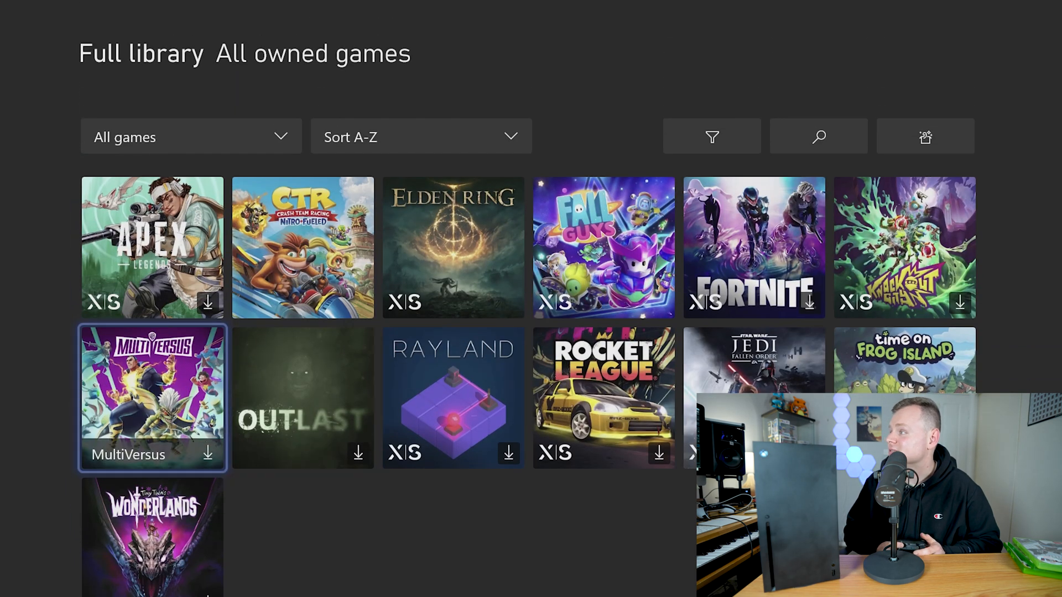
{"action": "scroll", "scroll_direction": "down", "scroll_amount": 3}
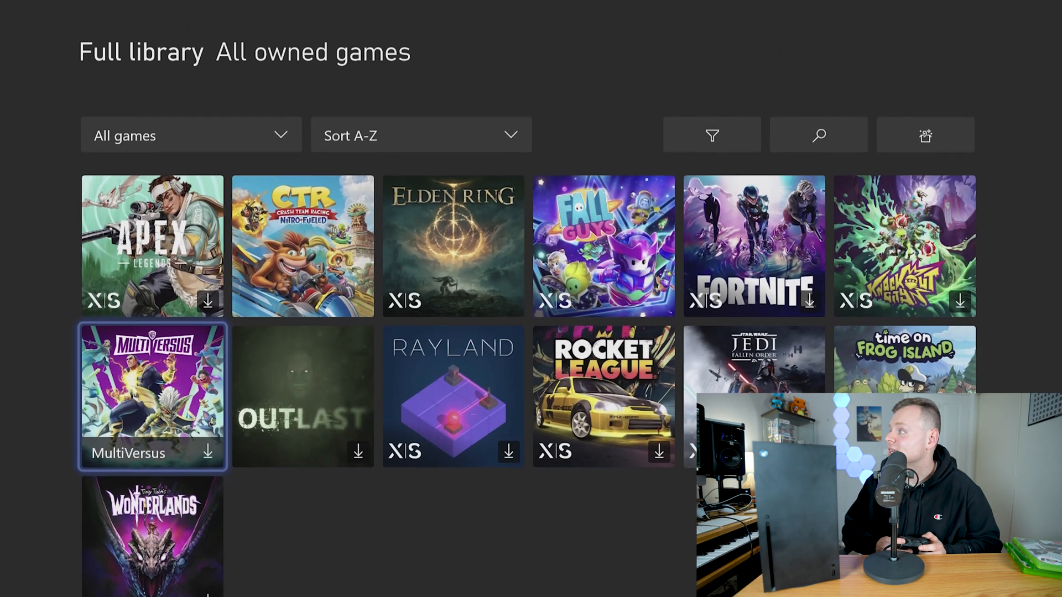
{"action": "left_click", "coordinate": [452, 398]}
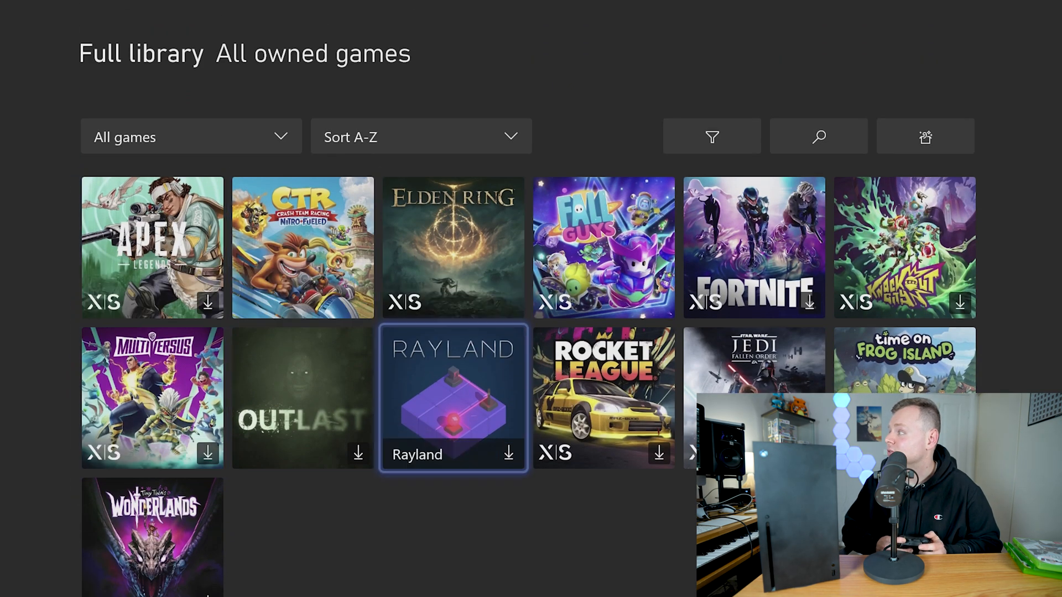
{"action": "key", "text": "right"}
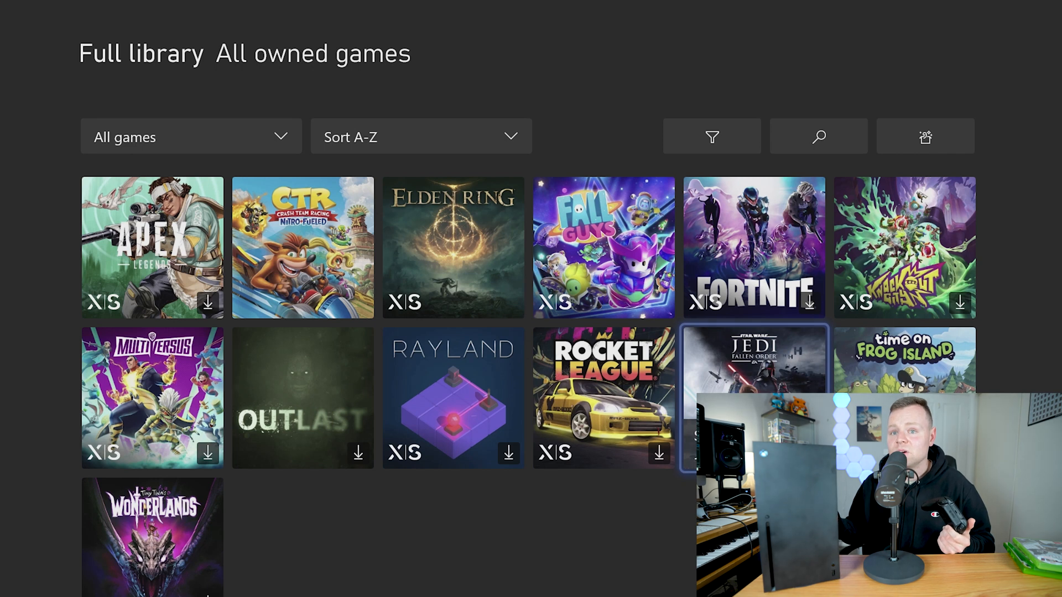
{"action": "left_click", "coordinate": [302, 247]}
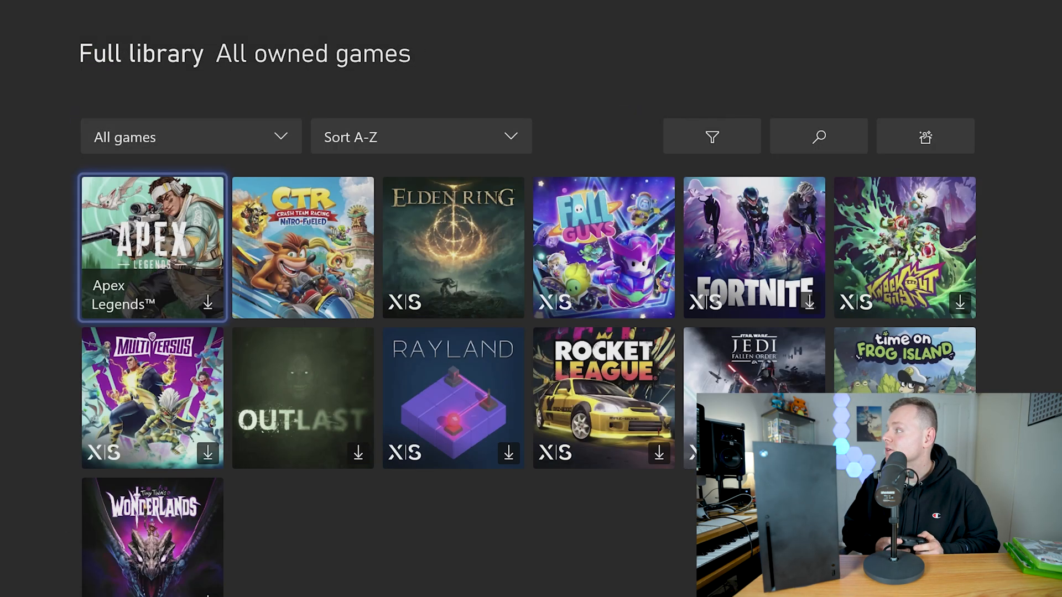
{"action": "left_click", "coordinate": [452, 398]}
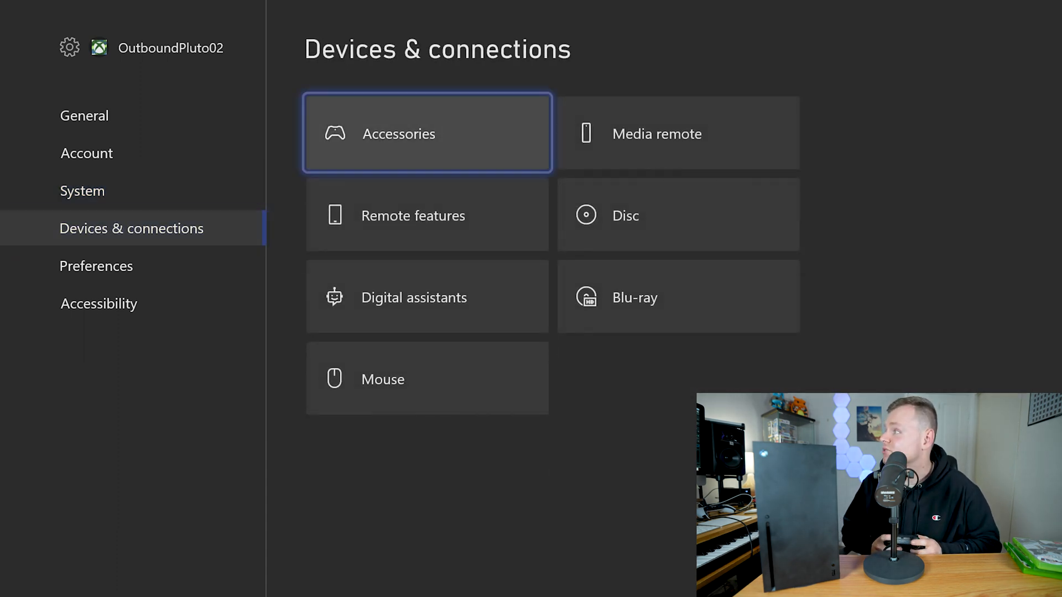
Step: View the controller's Profile 2 in Accessories, then move on to Back up & transfer settings
{"action": "left_click", "coordinate": [426, 133]}
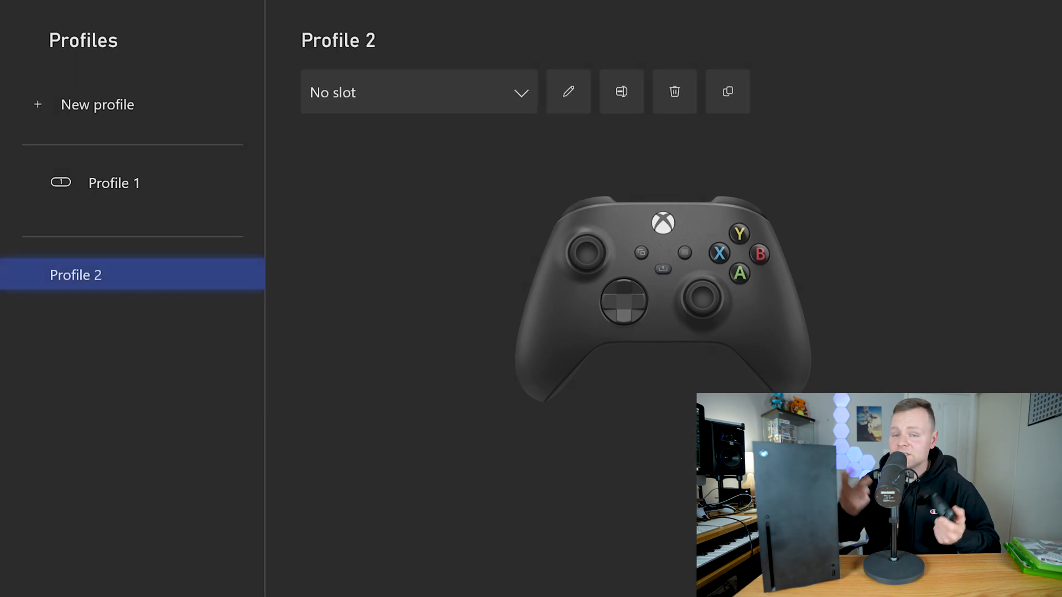
{"action": "left_click", "coordinate": [114, 183]}
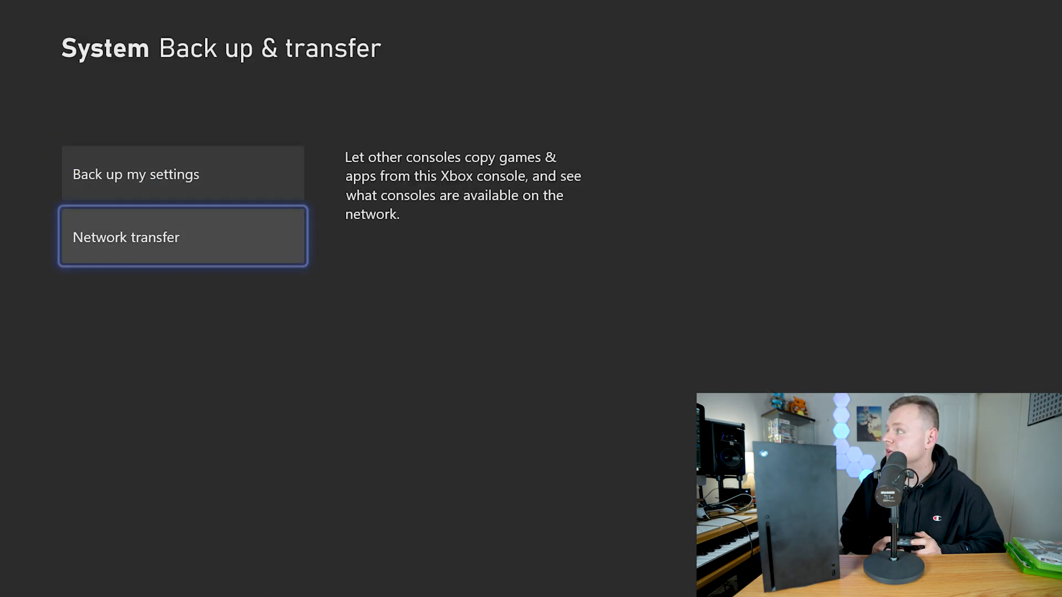
Step: Tick Allow network transfer under System > Back up & transfer > Network transfer
{"action": "key", "text": "Escape"}
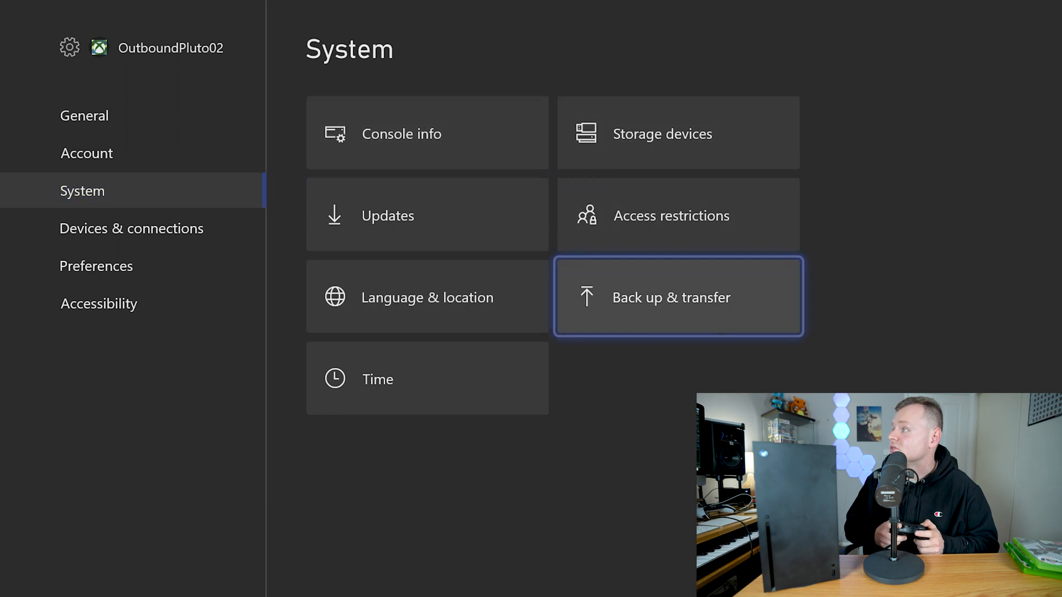
{"action": "left_click", "coordinate": [677, 297]}
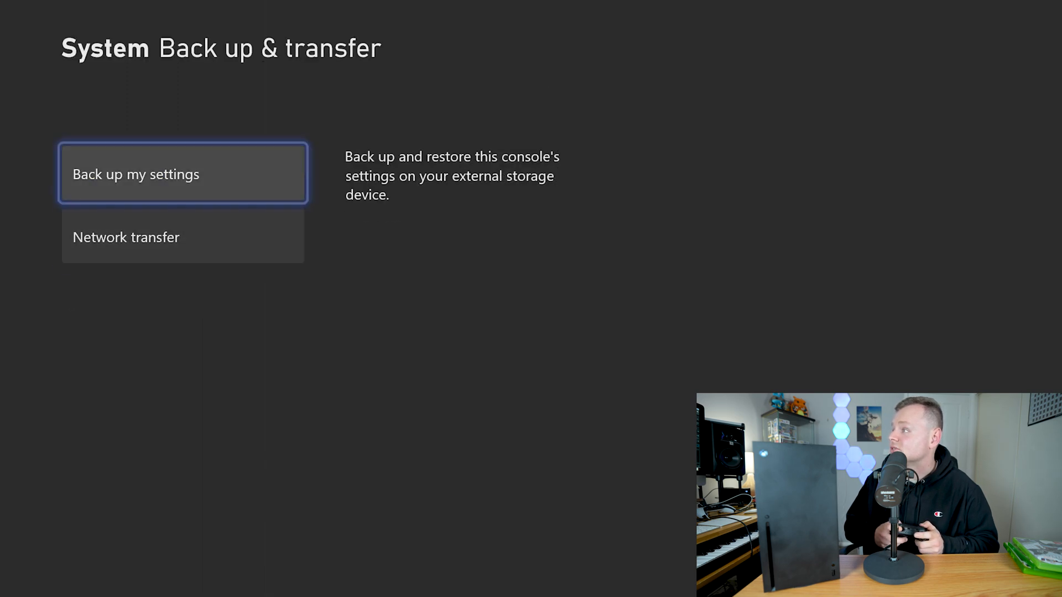
{"action": "left_click", "coordinate": [126, 237]}
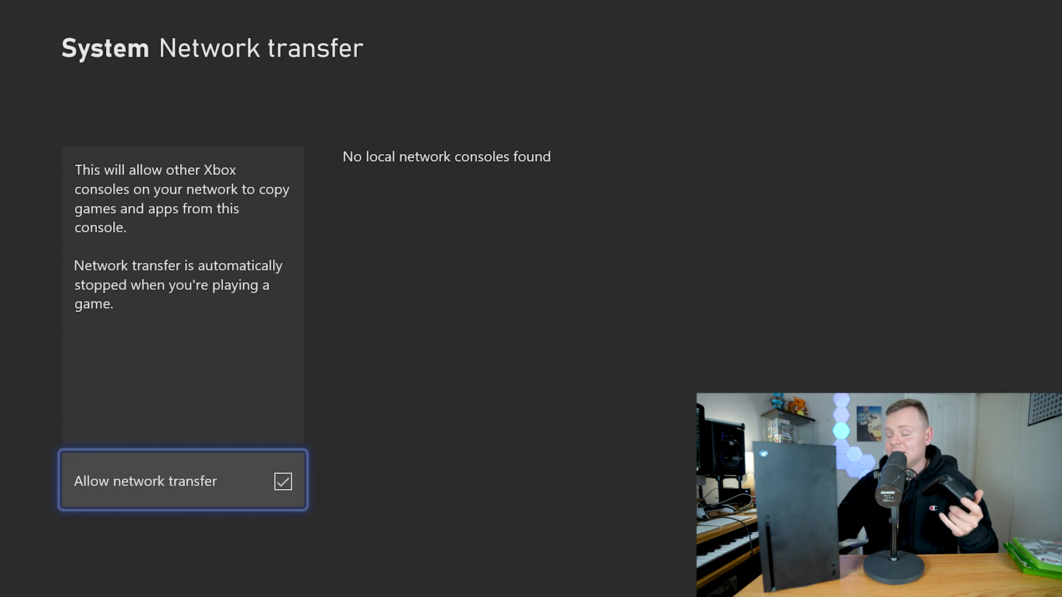